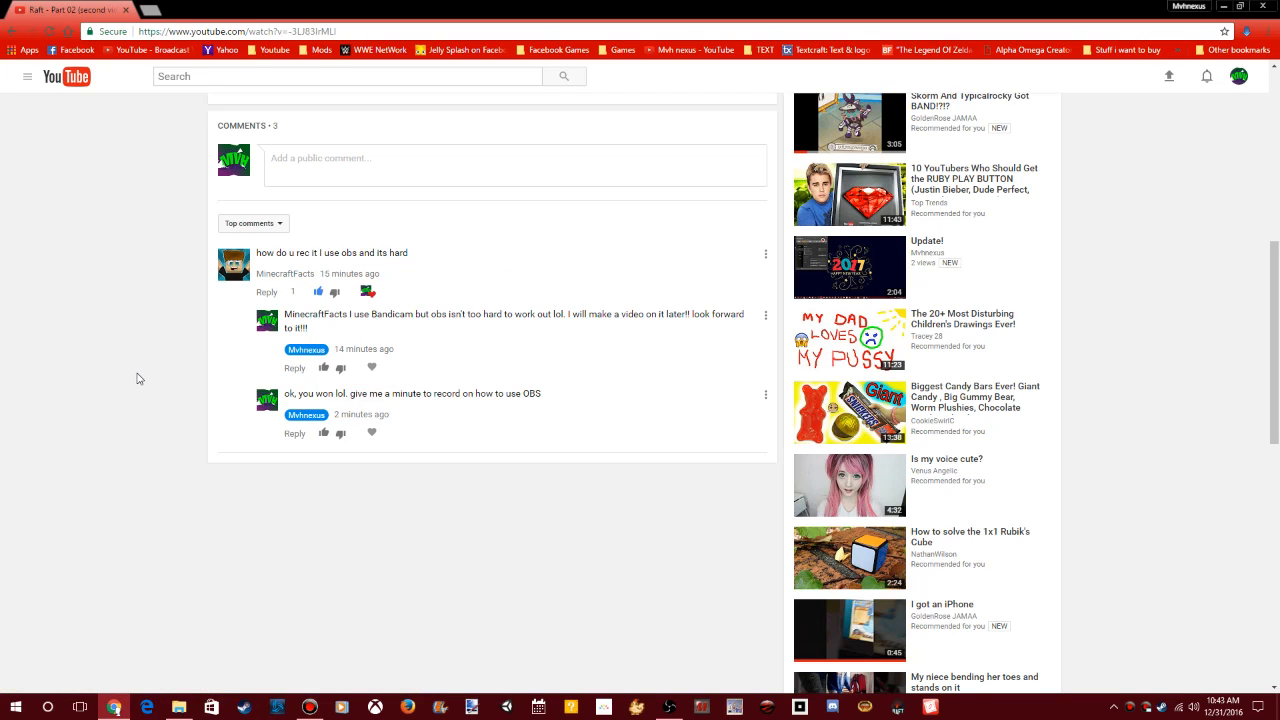
mouse_move(320, 276)
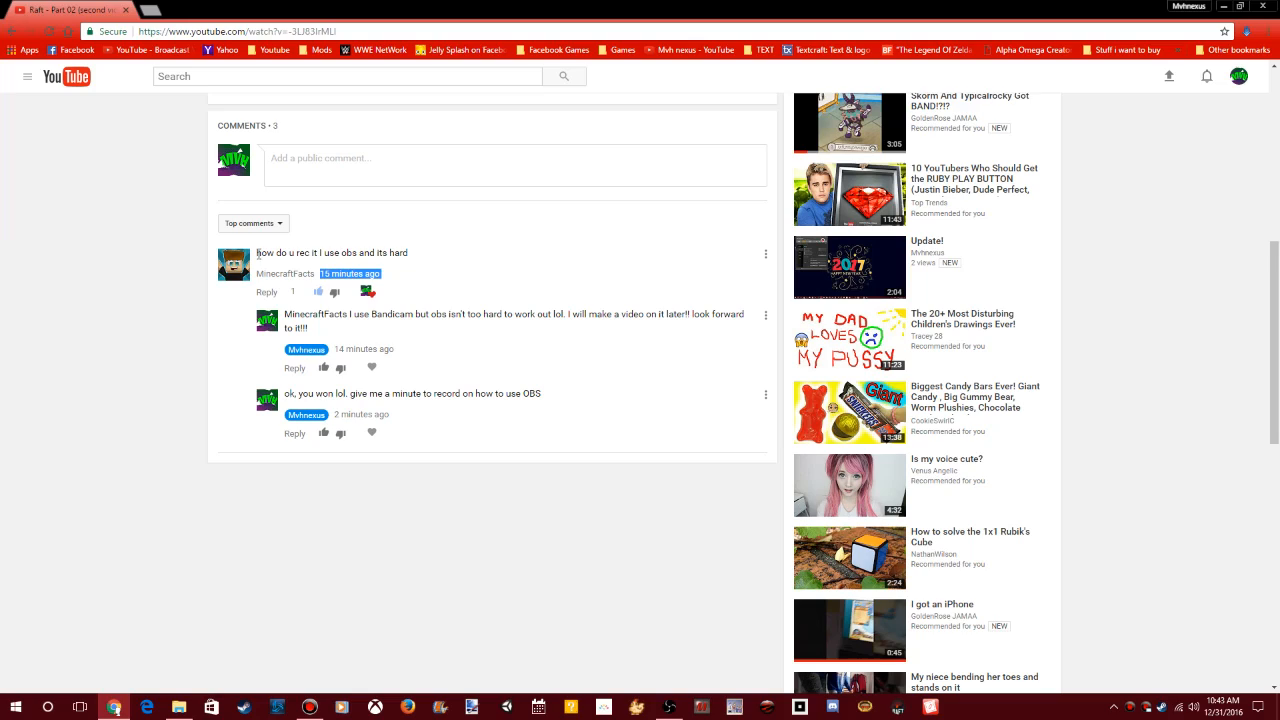
mouse_move(258, 244)
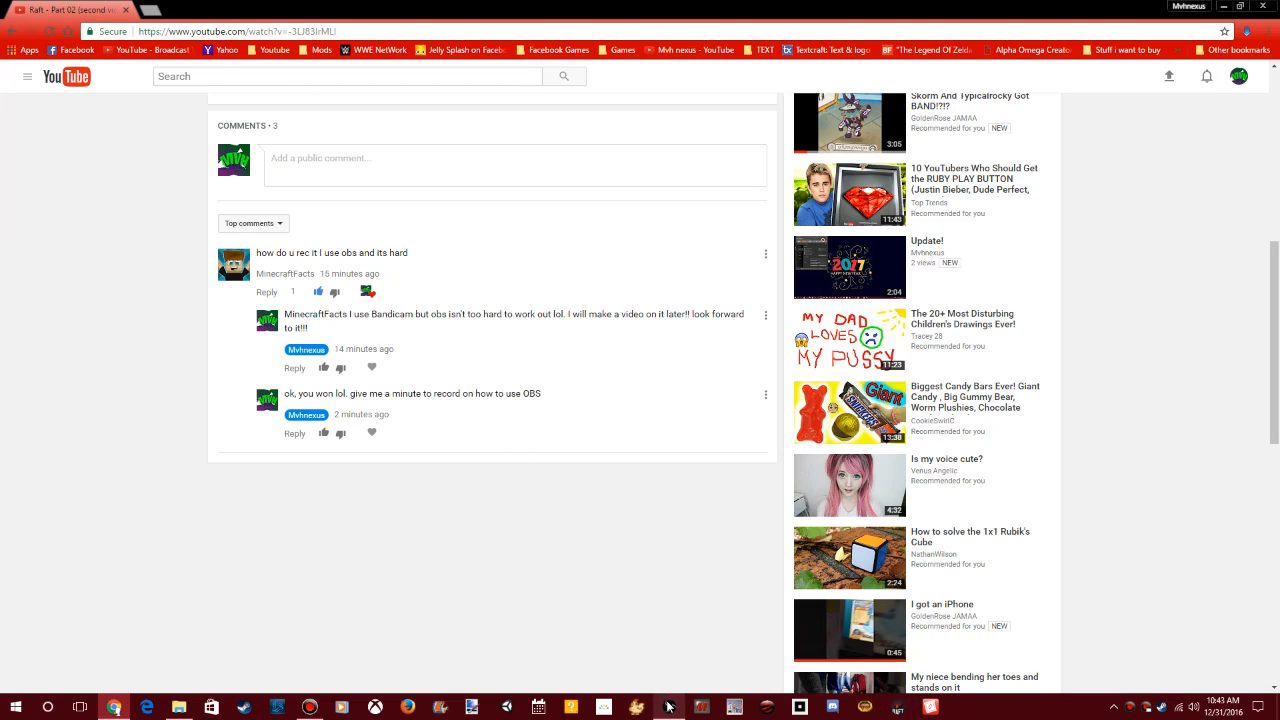
- Add a new scene and name it Record
click(668, 704)
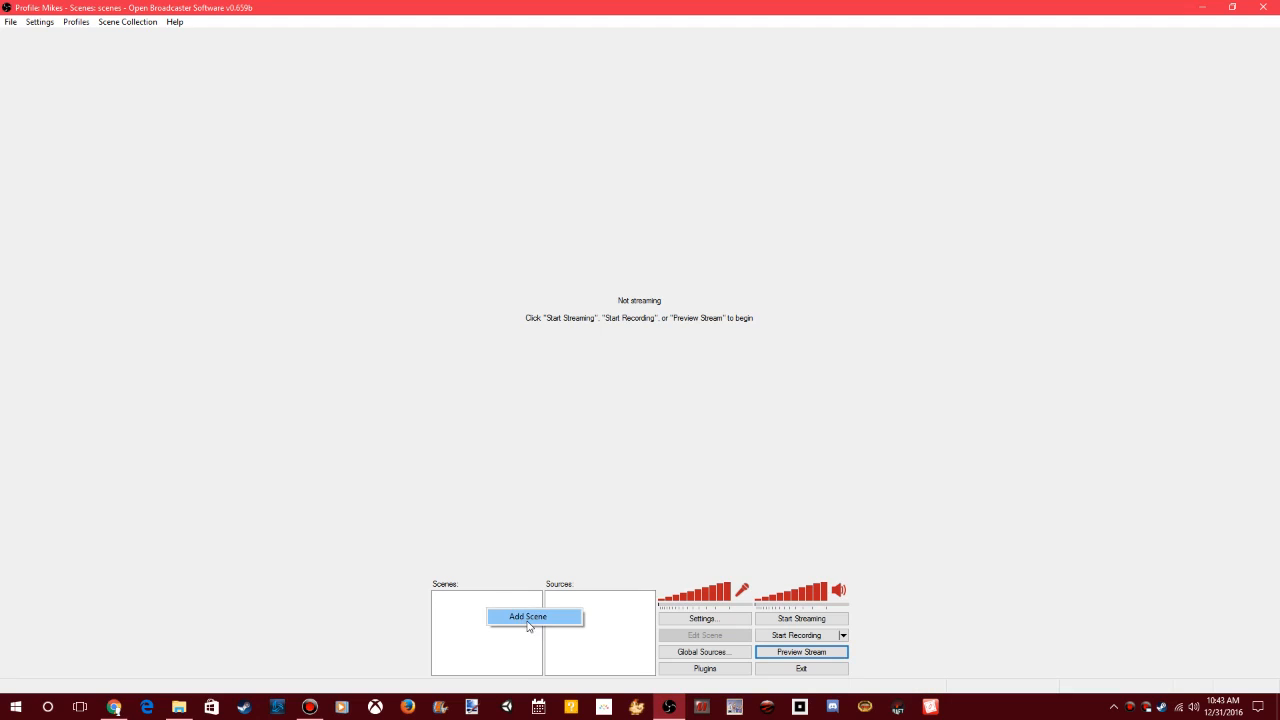
click(530, 616)
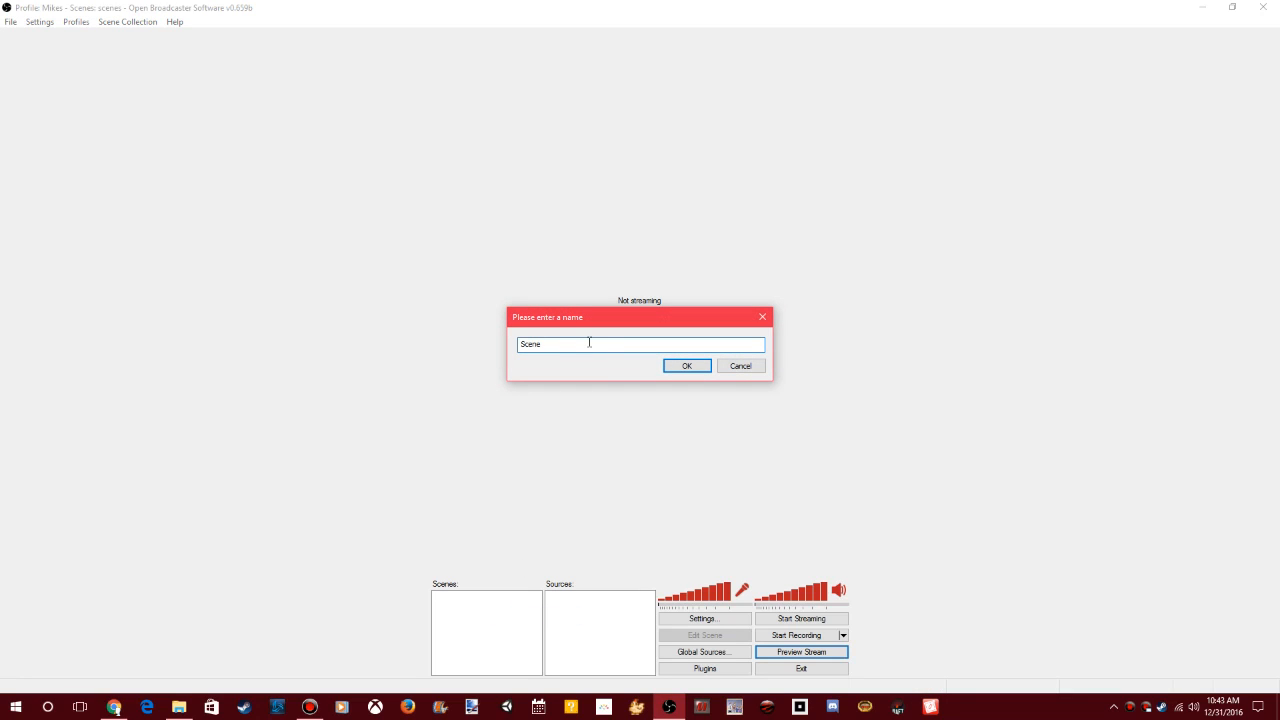
text(Re)
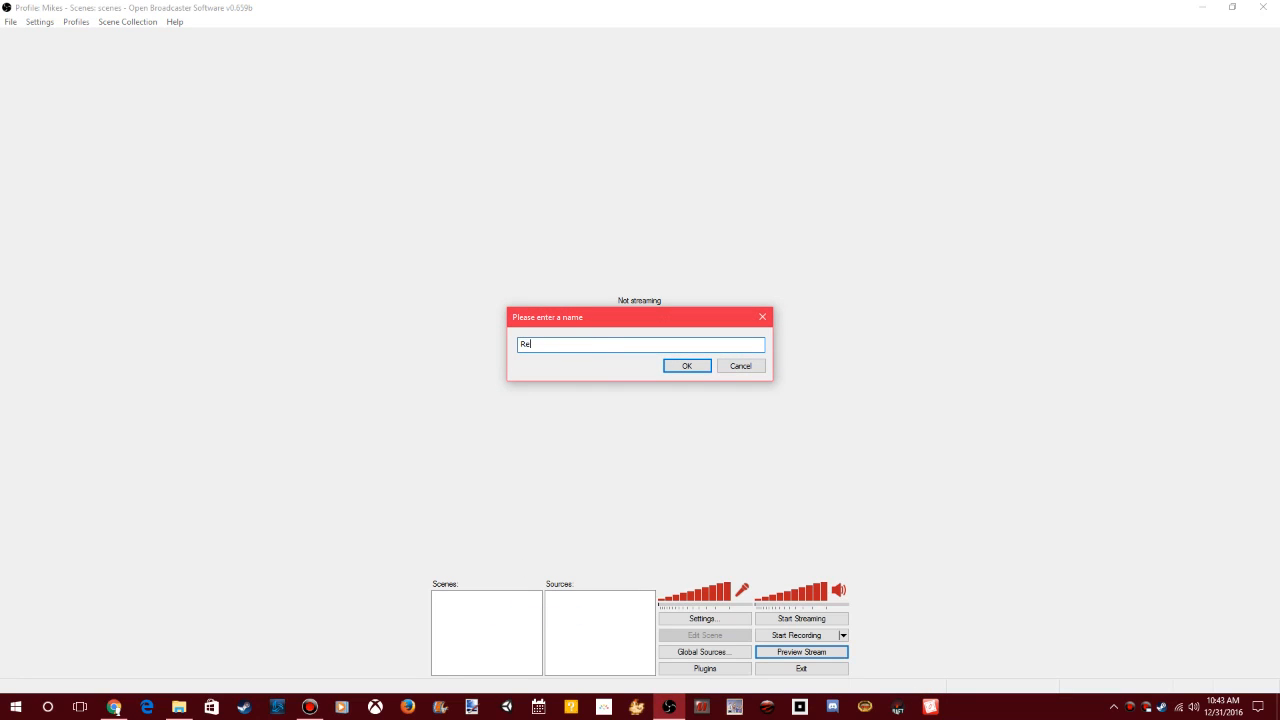
click(688, 364)
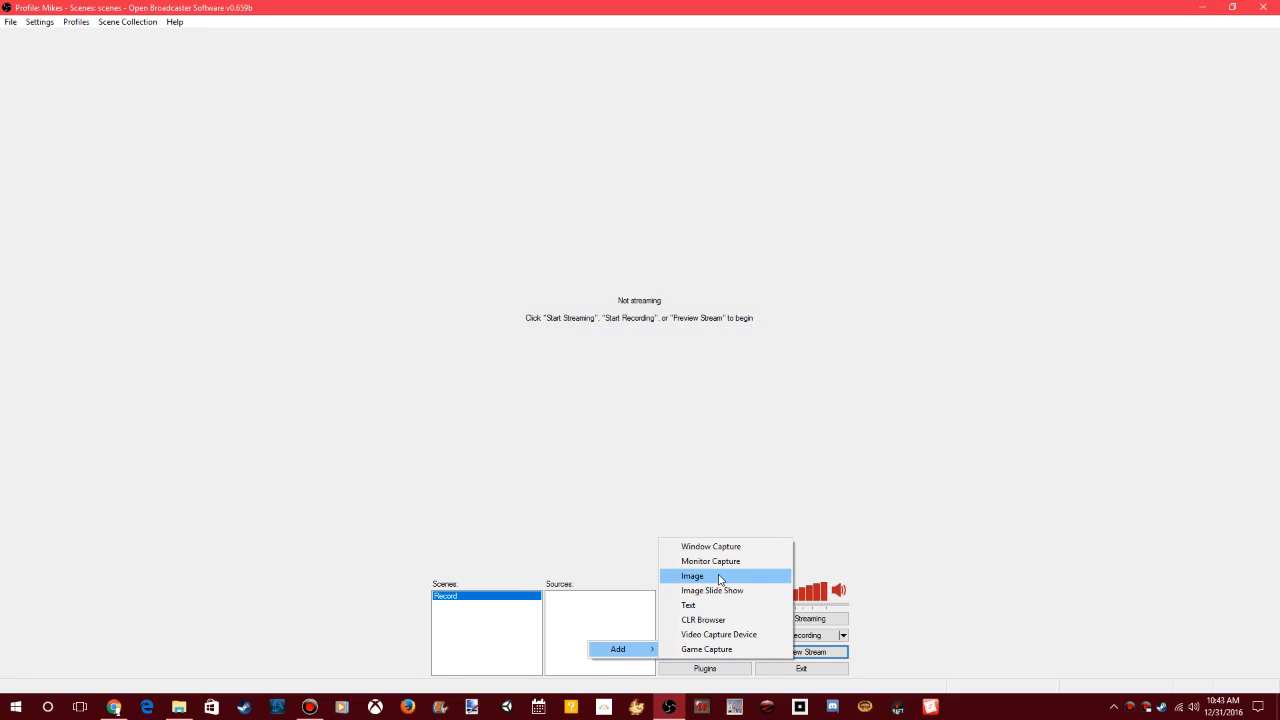
mouse_move(714, 560)
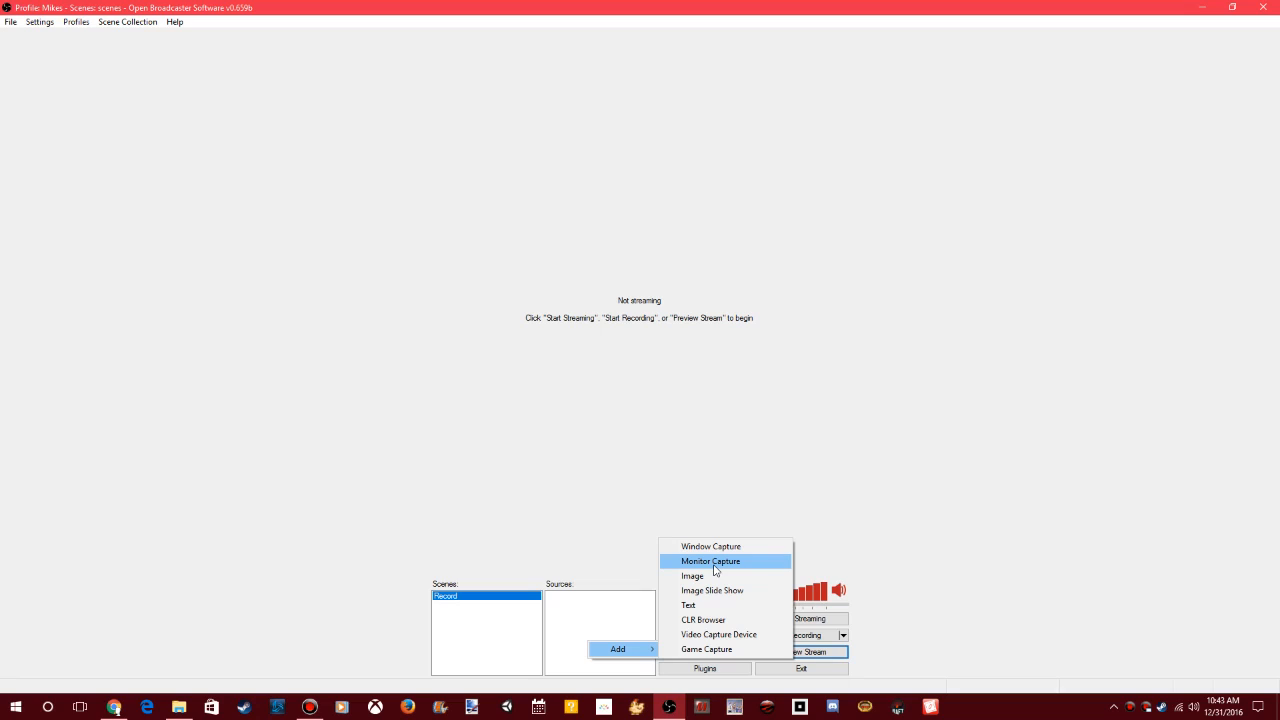
- Add a Monitor Capture source to the Record scene with default settings
click(708, 560)
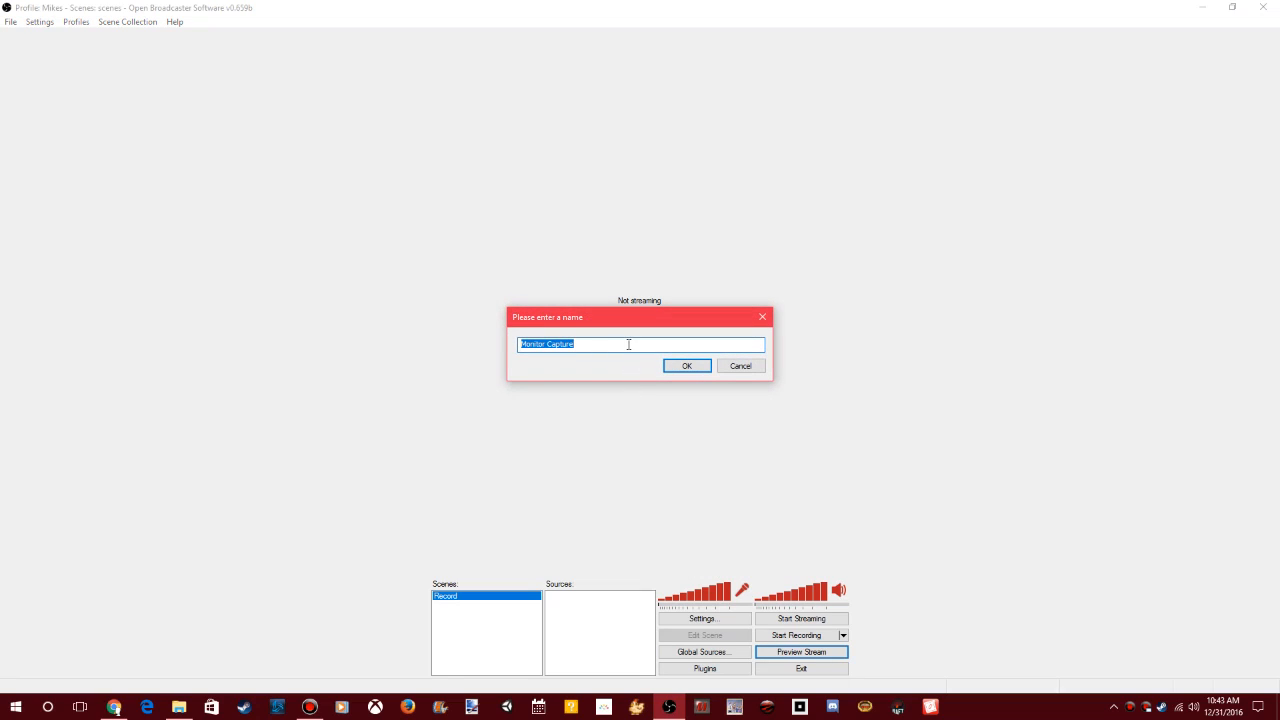
click(688, 364)
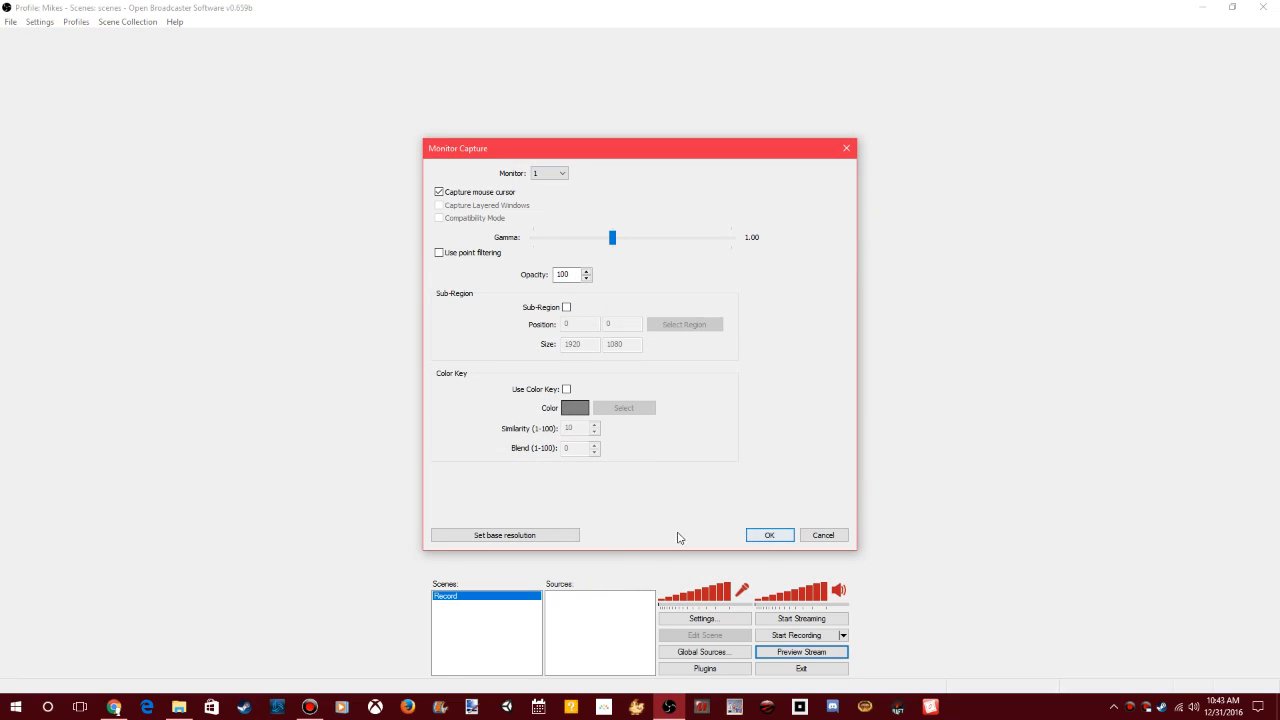
click(770, 536)
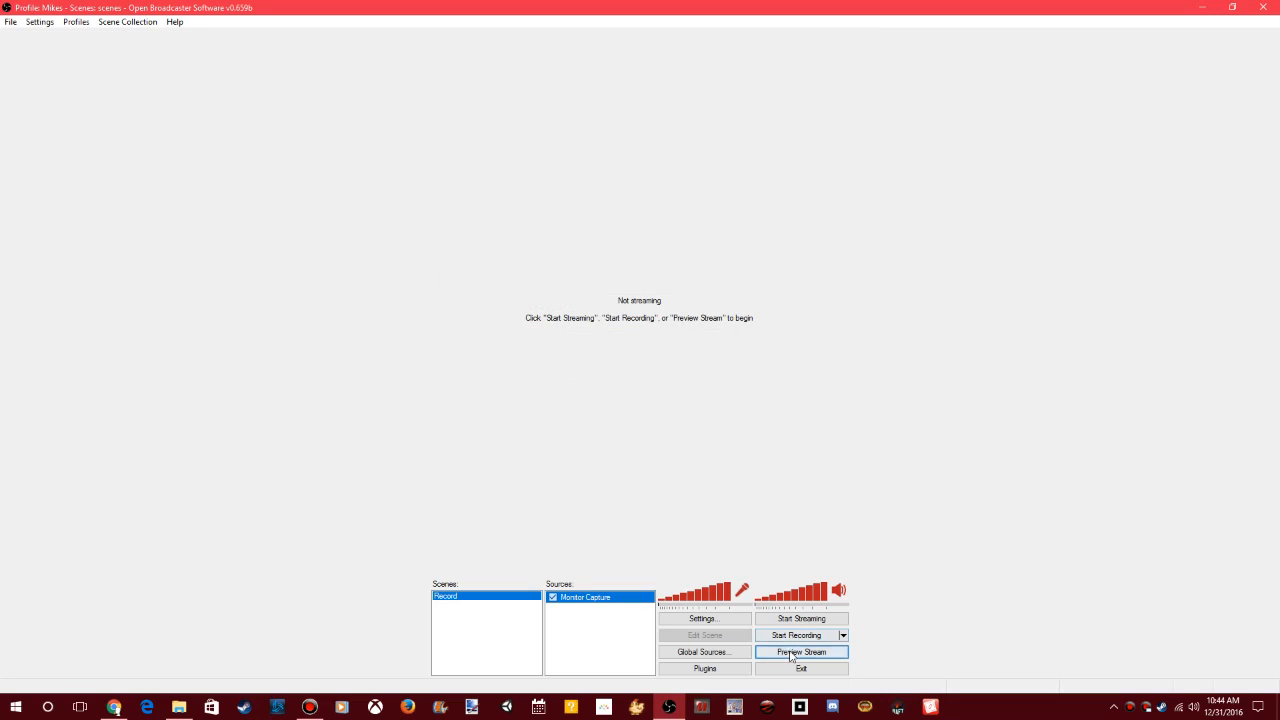
right_click(586, 596)
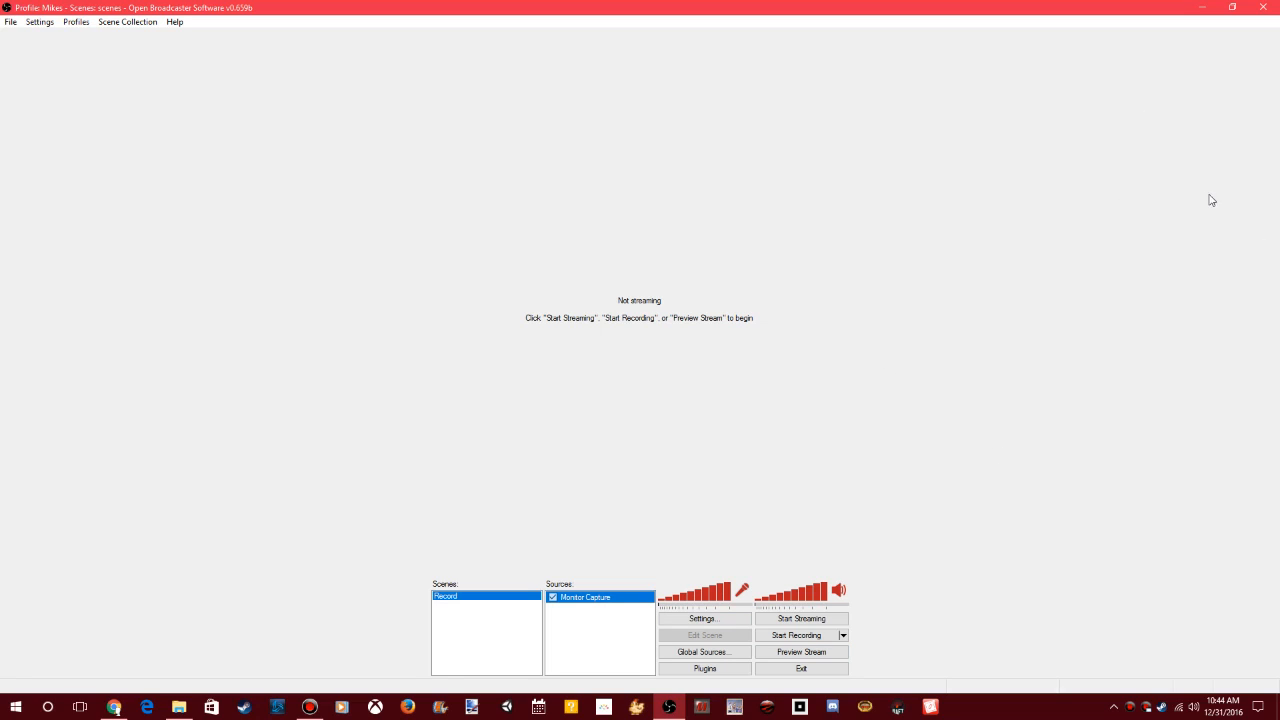
- Revisit Monitor Capture properties and confirm setting the base resolution to match it
right_click(592, 596)
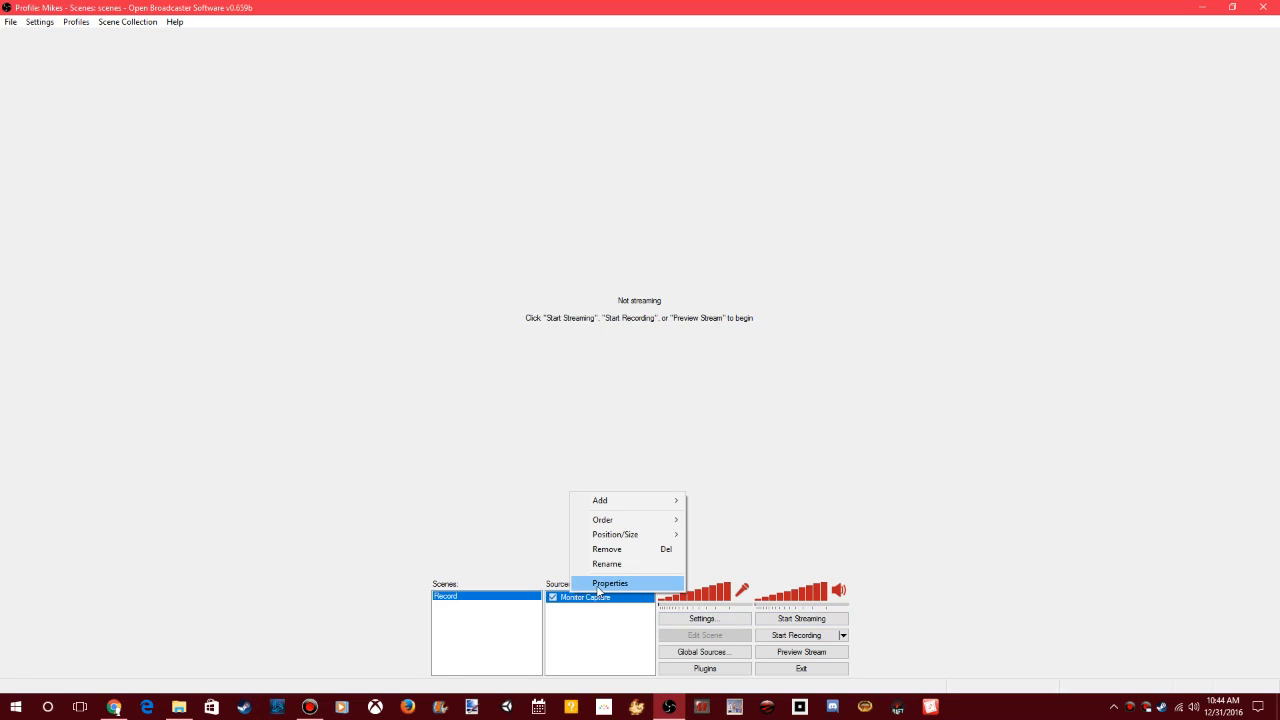
click(612, 582)
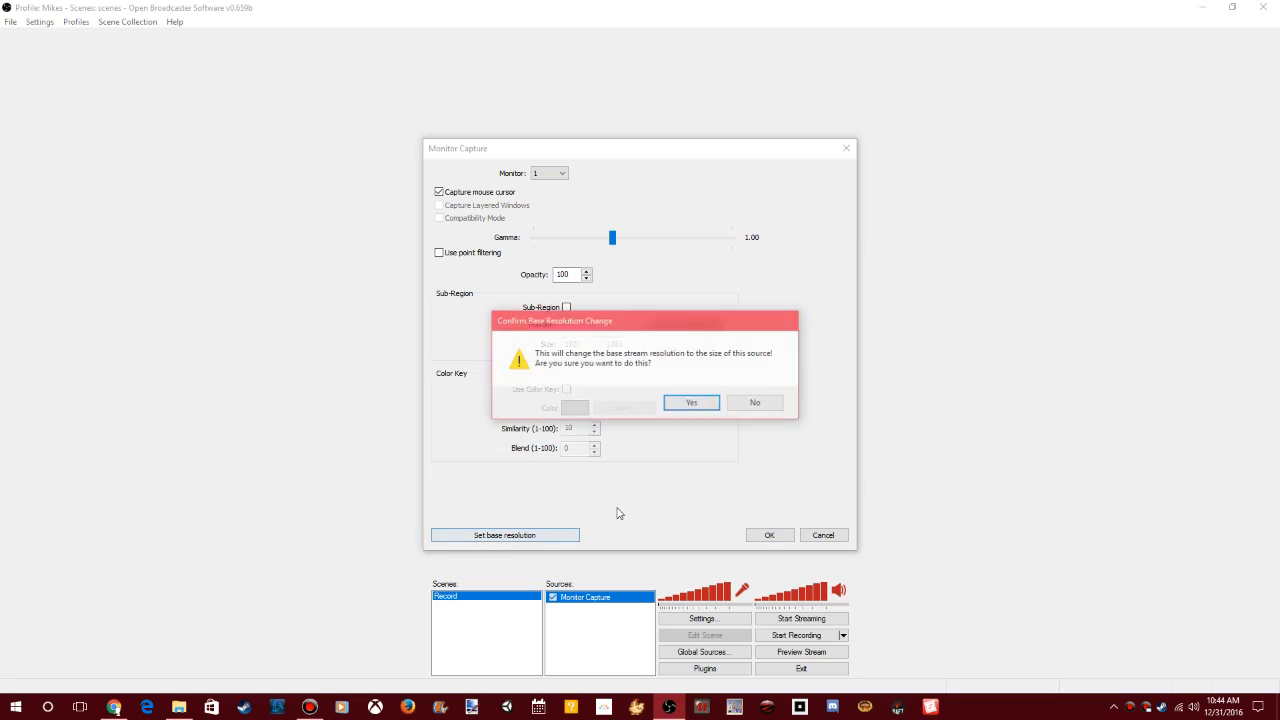
click(692, 402)
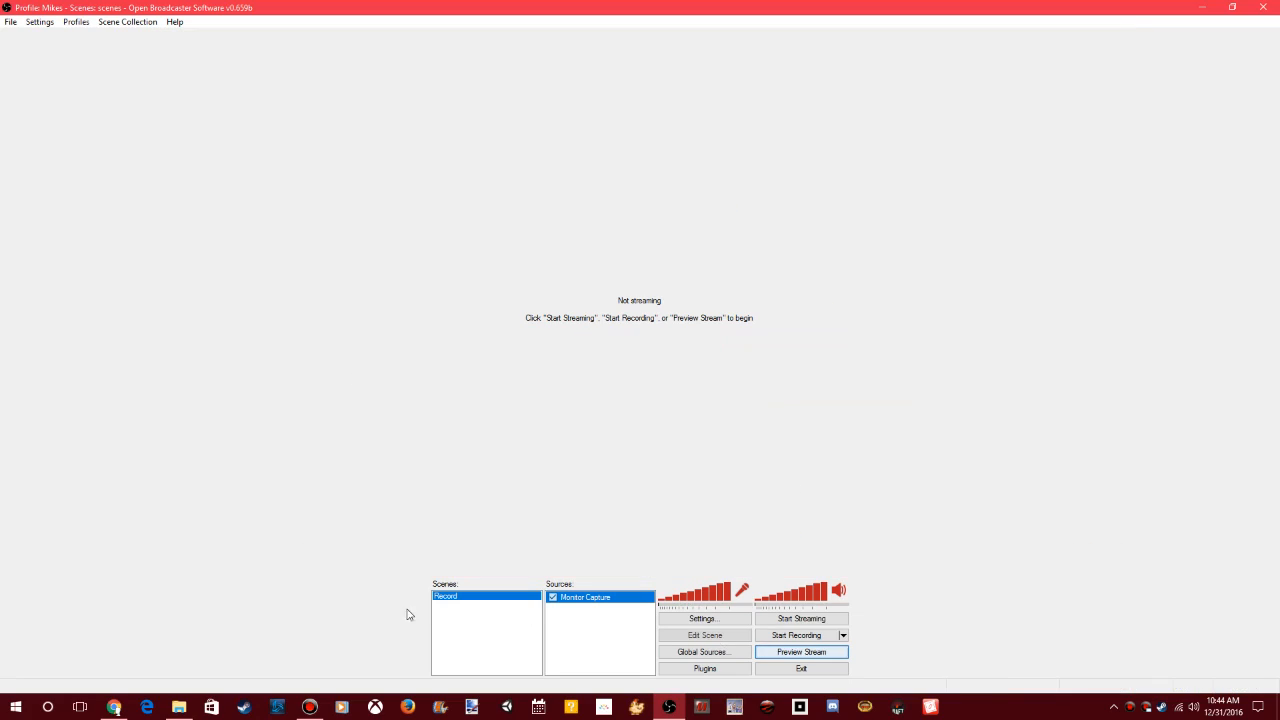
right_click(448, 596)
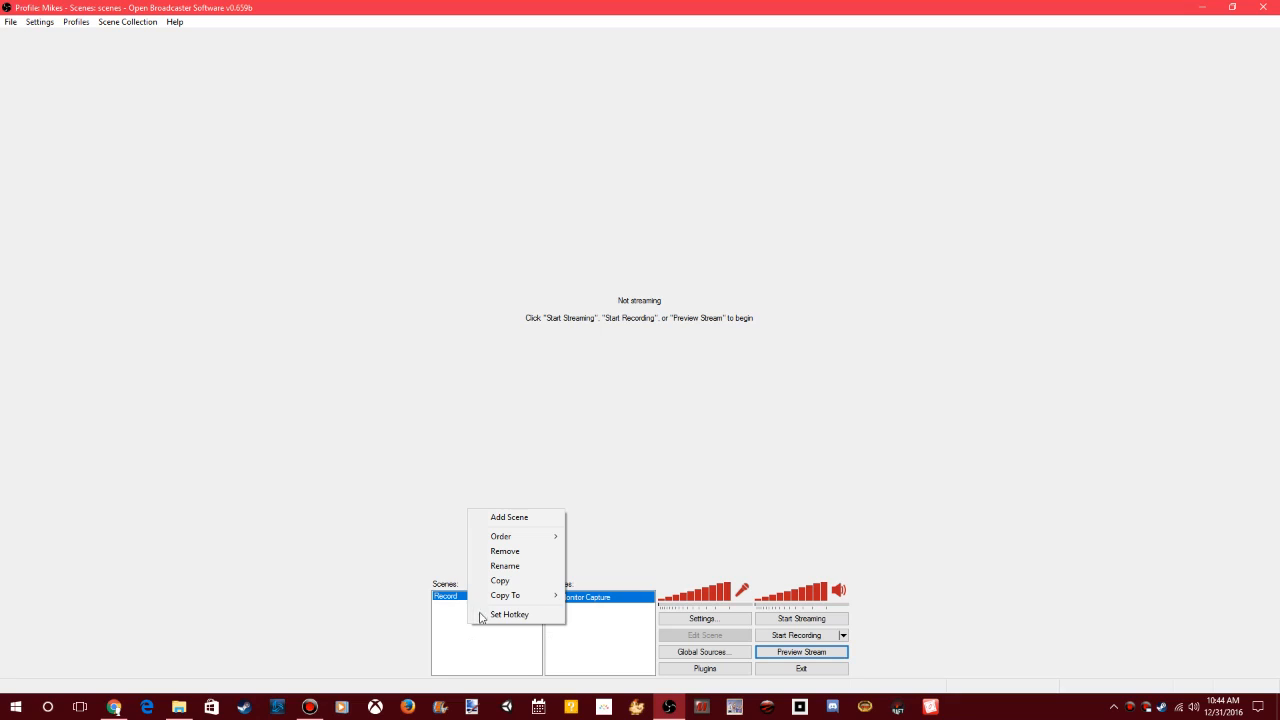
mouse_move(228, 686)
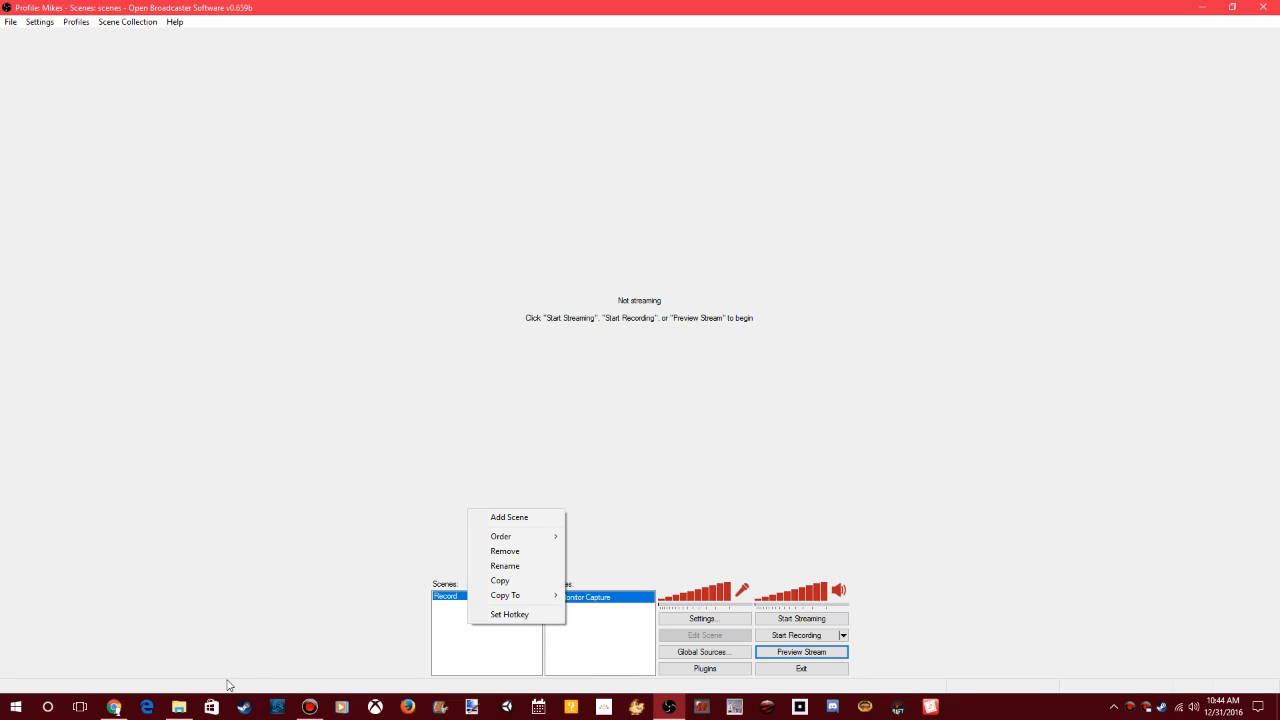
mouse_move(310, 704)
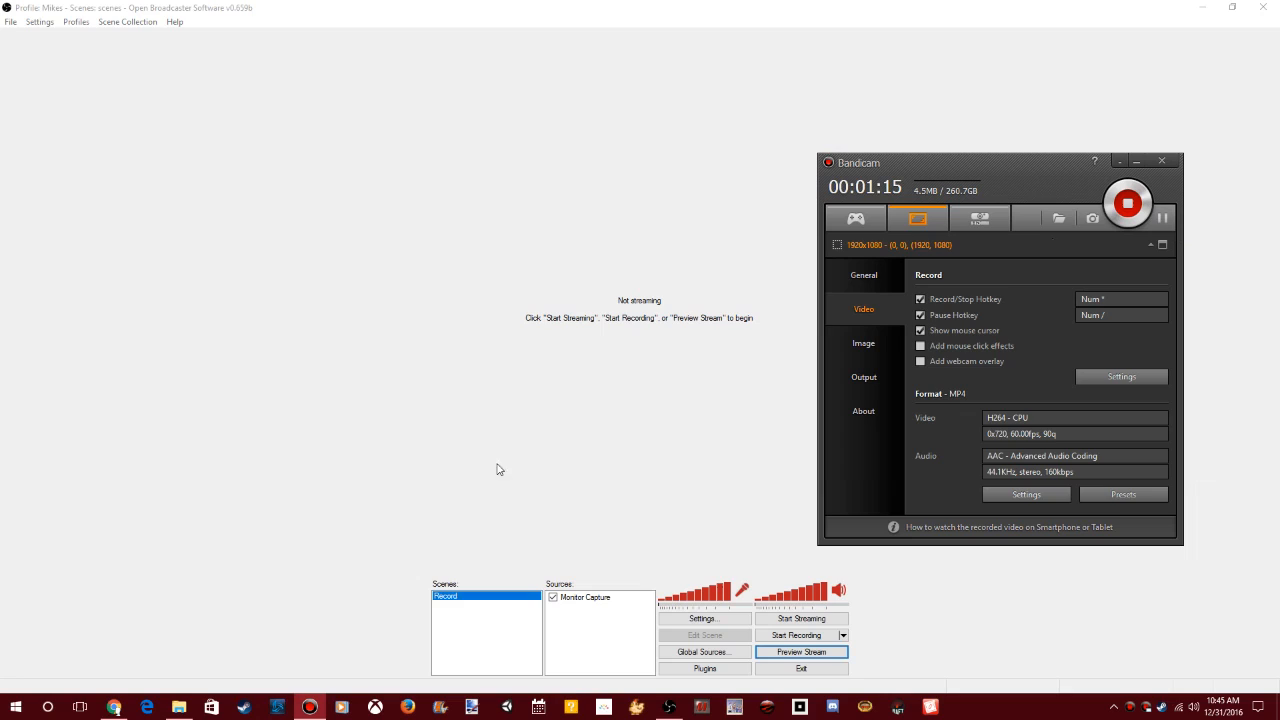
click(1164, 160)
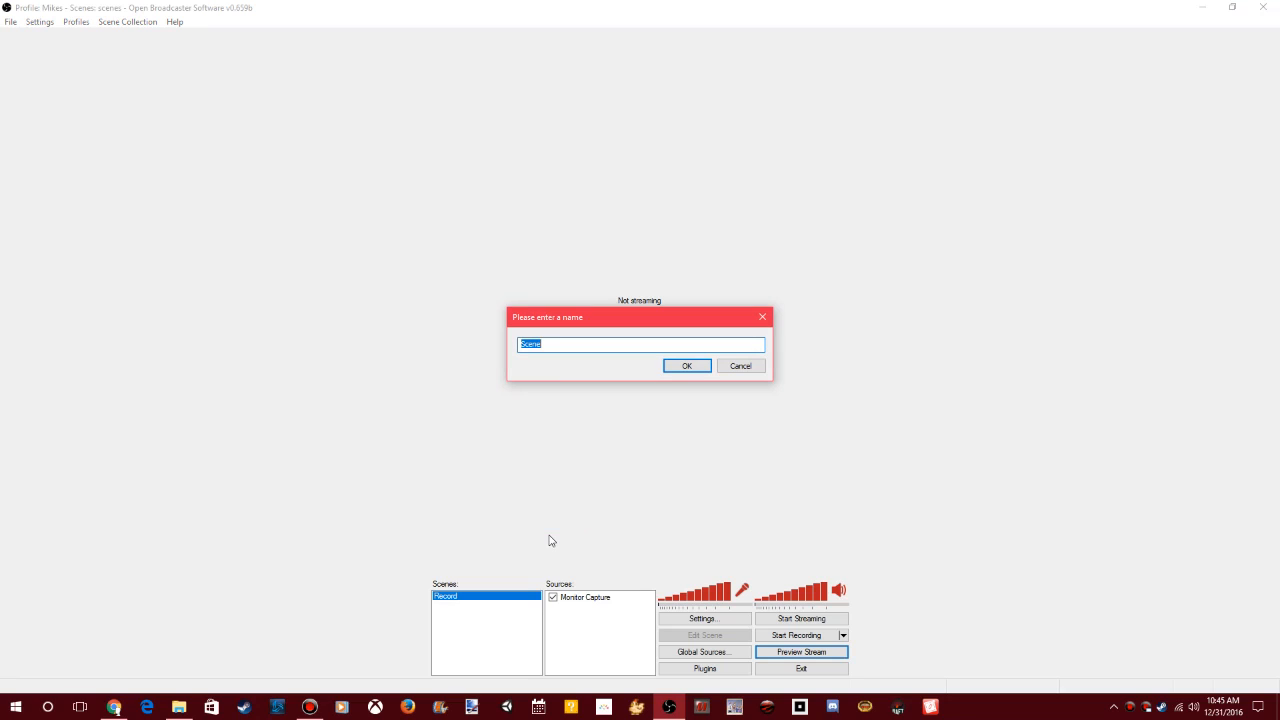
- Name the new second scene Welcome
text(Welcome)
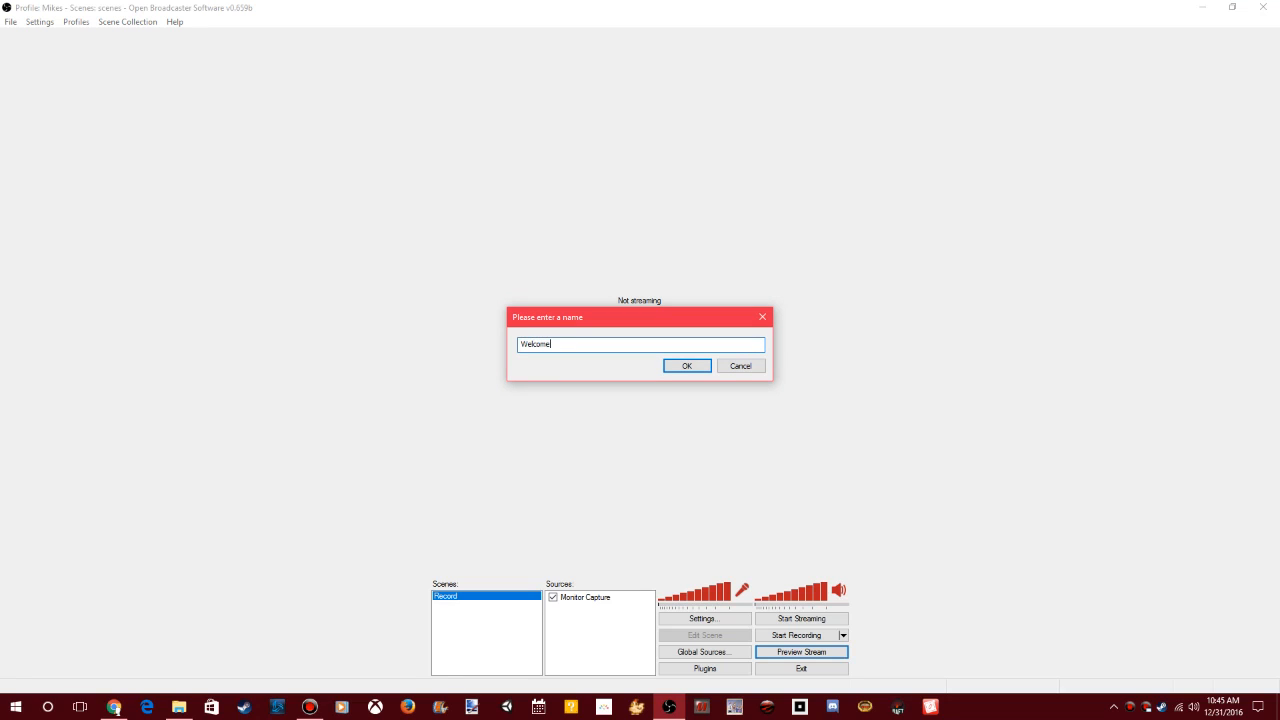
click(688, 364)
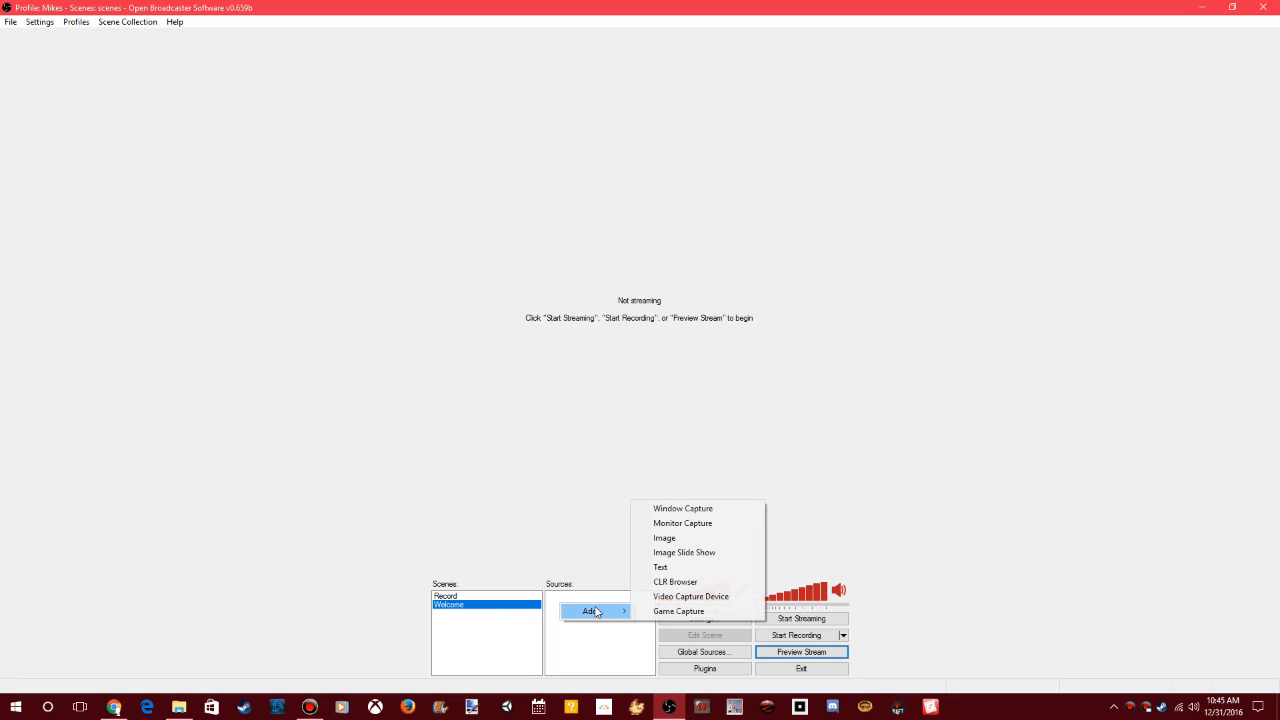
- Add an image source named Welcome using Starting Soon.png and start the stream preview
click(664, 536)
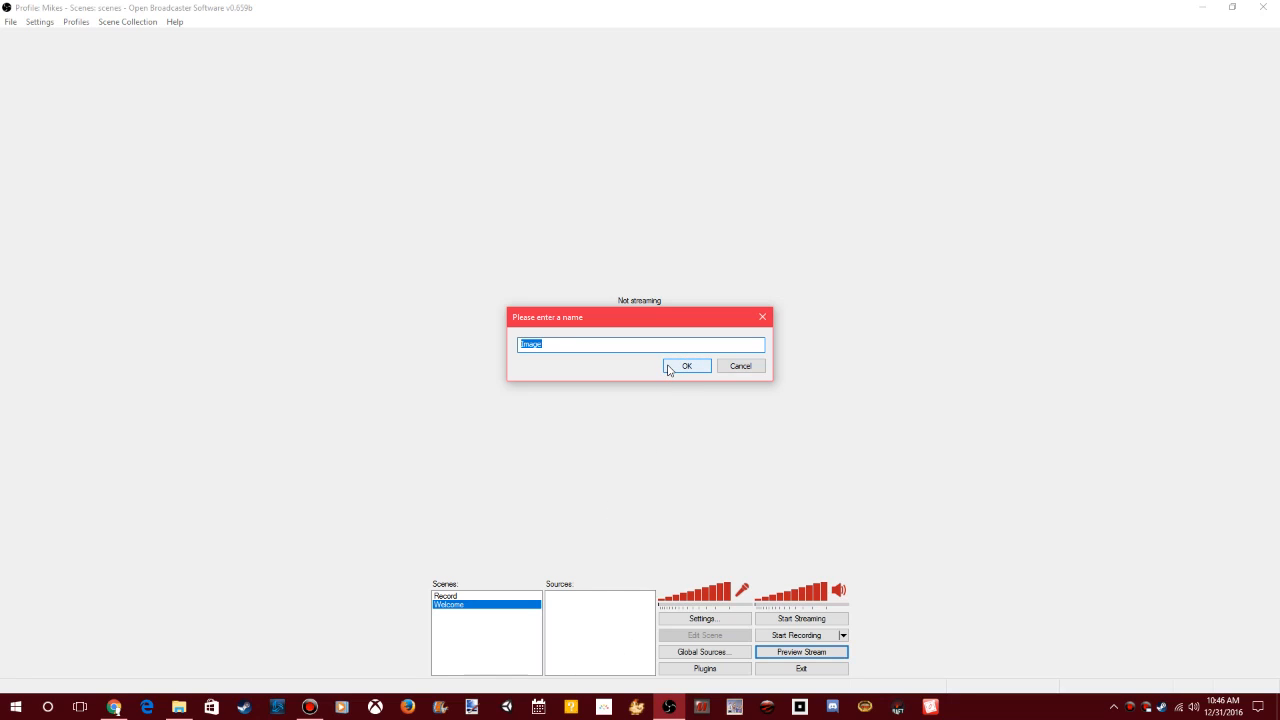
text(Welcome)
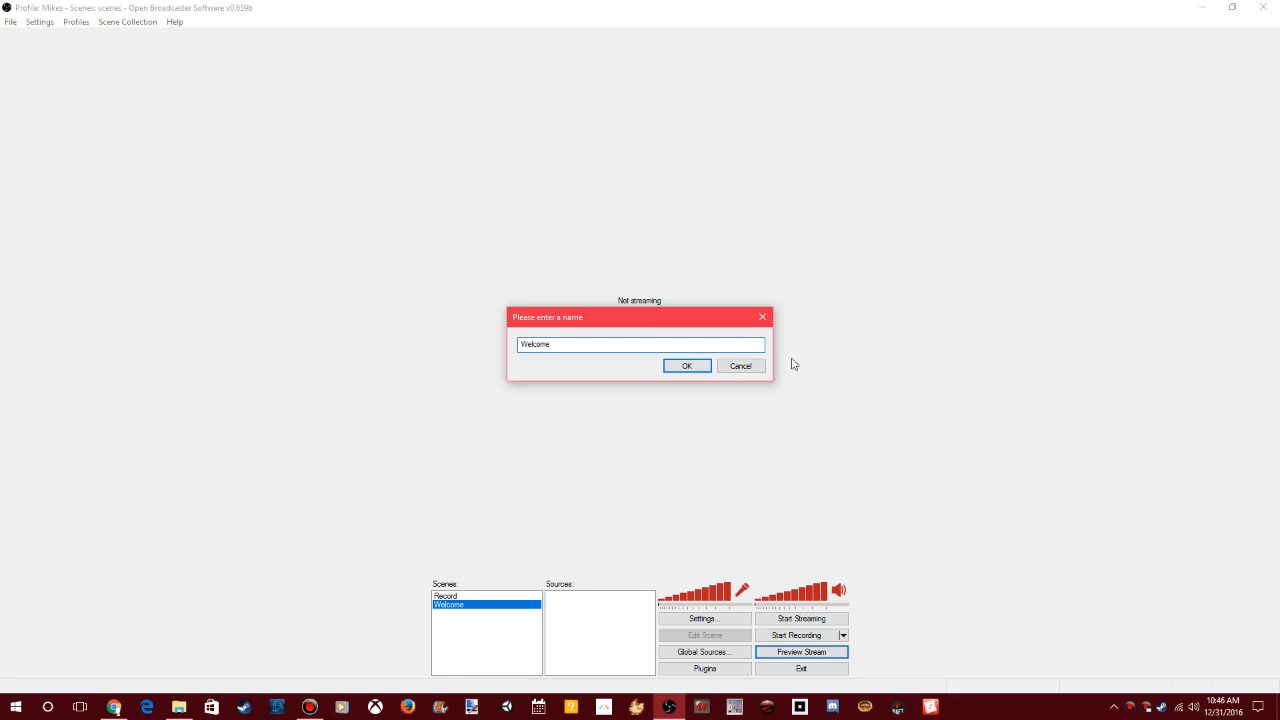
click(688, 364)
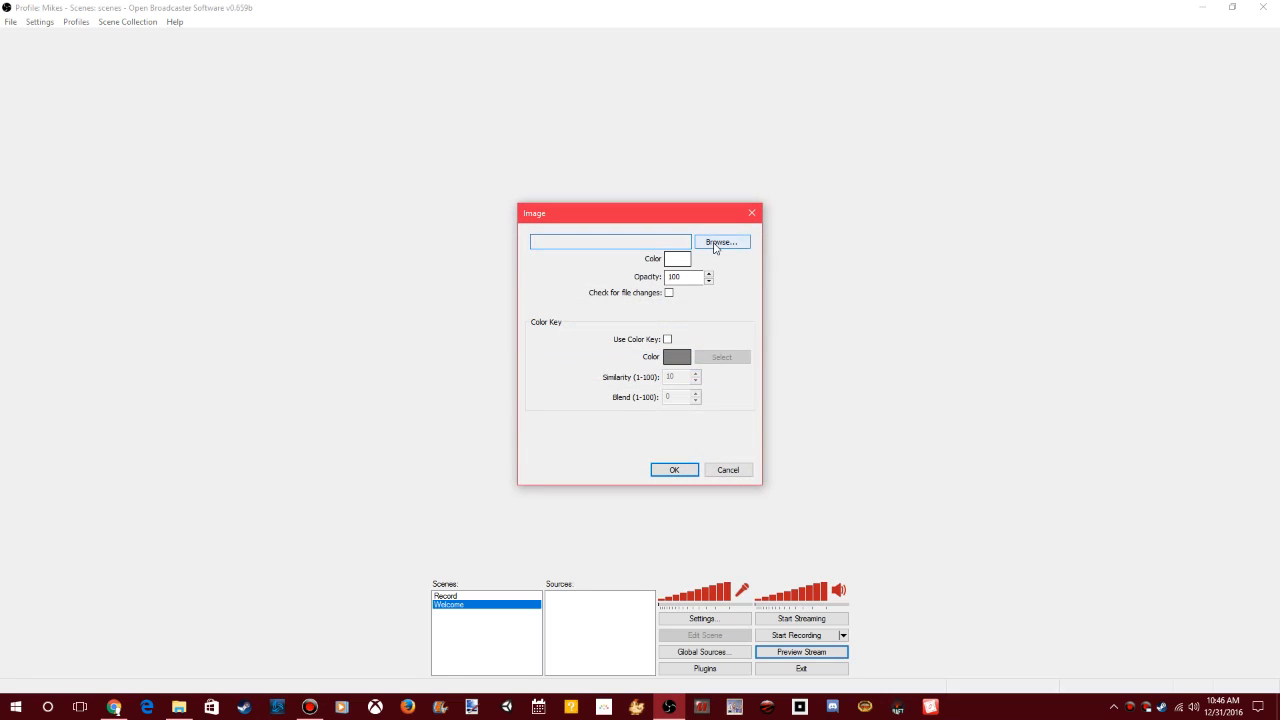
click(722, 242)
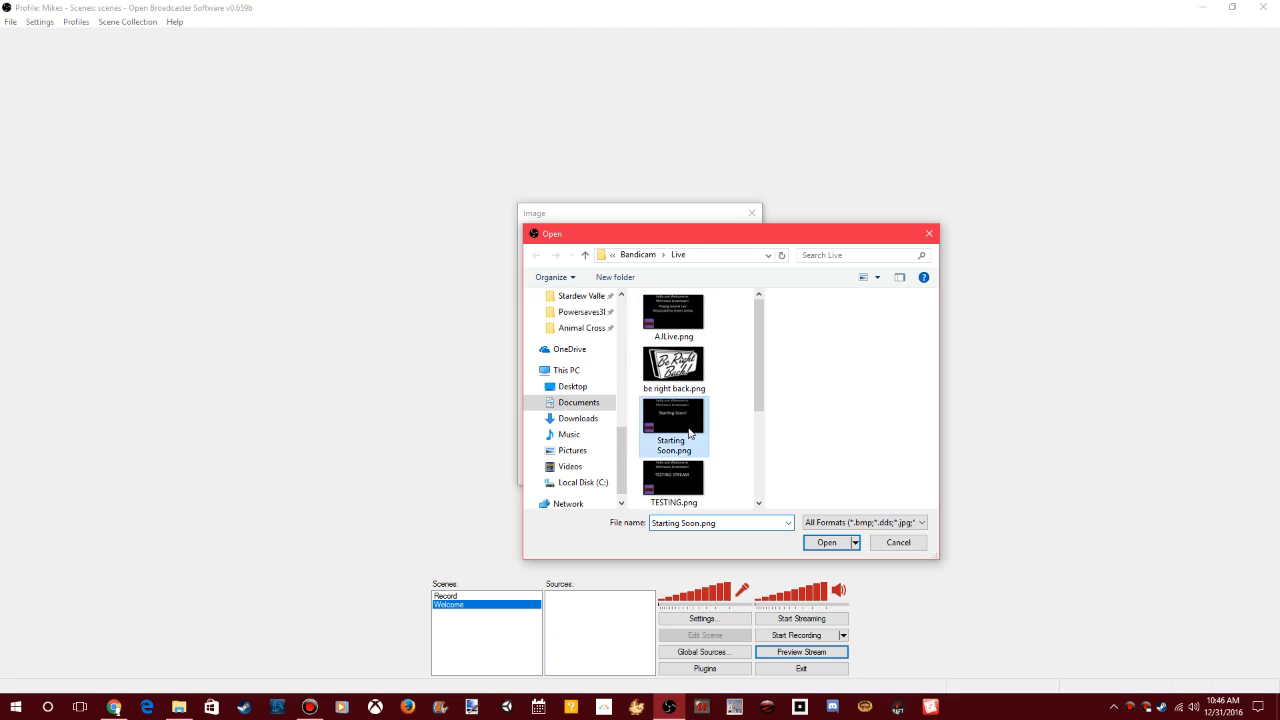
click(824, 542)
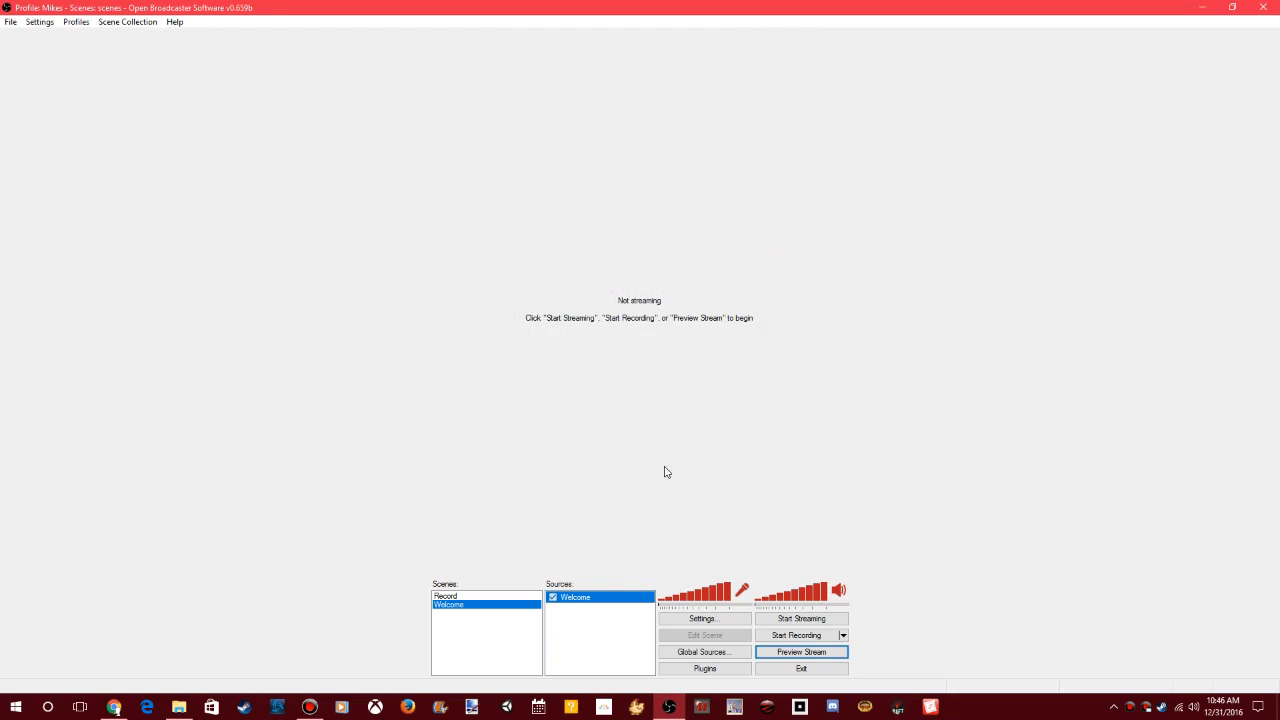
mouse_move(508, 600)
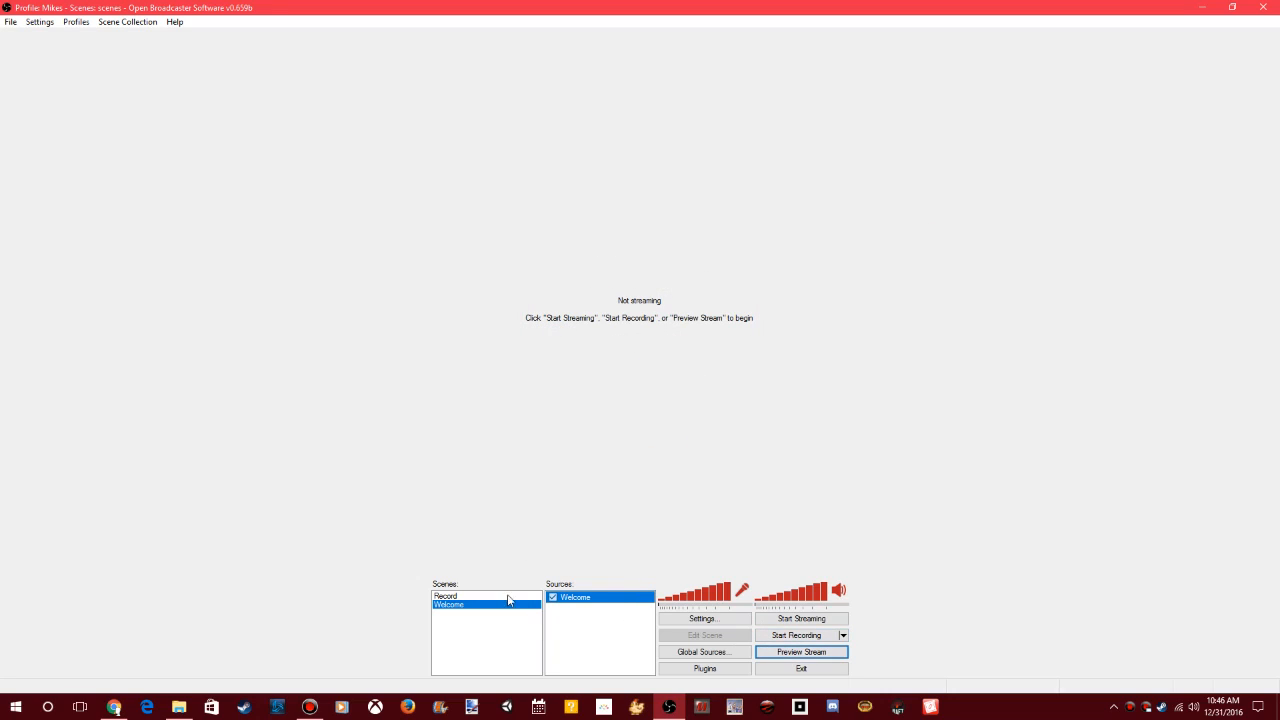
click(448, 596)
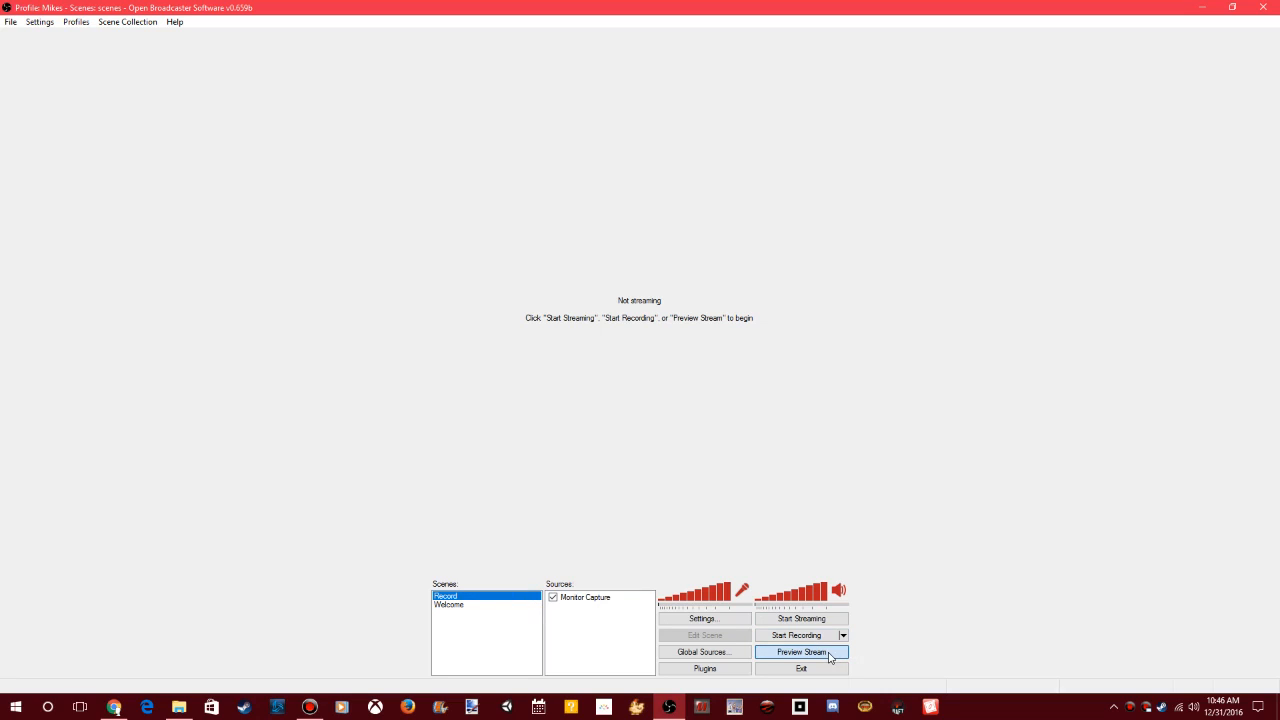
- Switch to the Welcome scene and delete it, leaving only Record
click(802, 652)
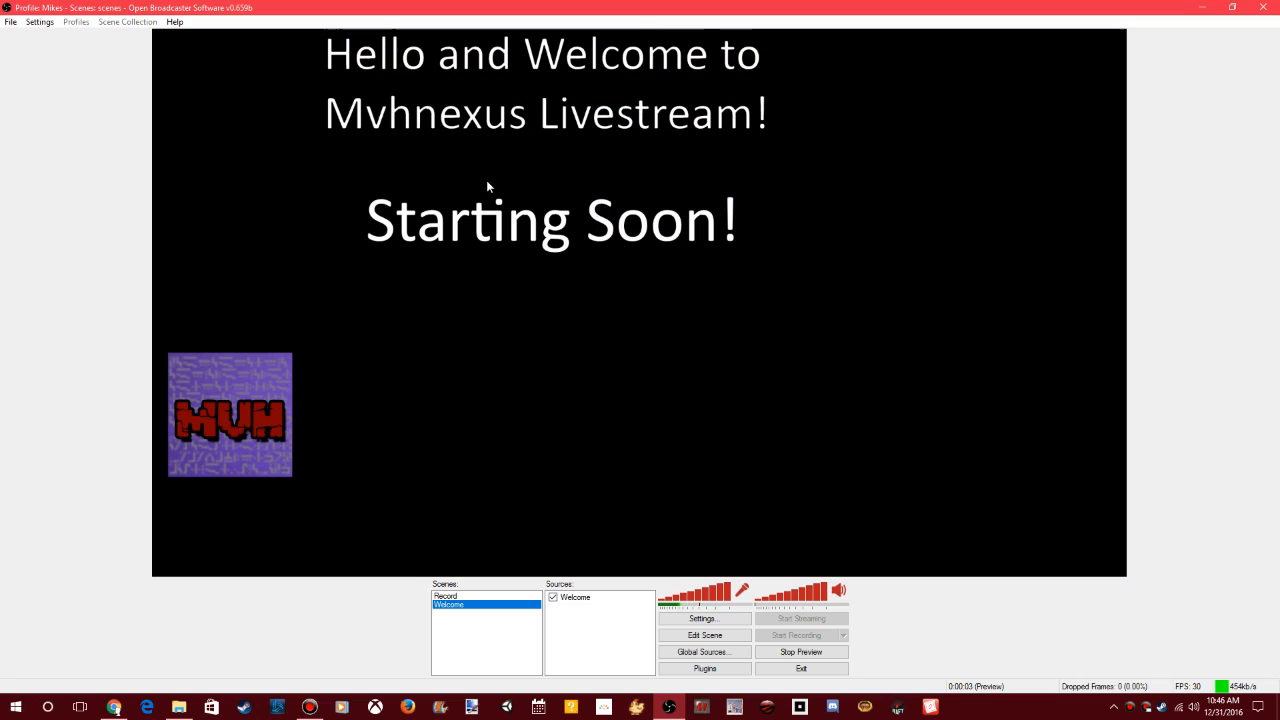
click(600, 596)
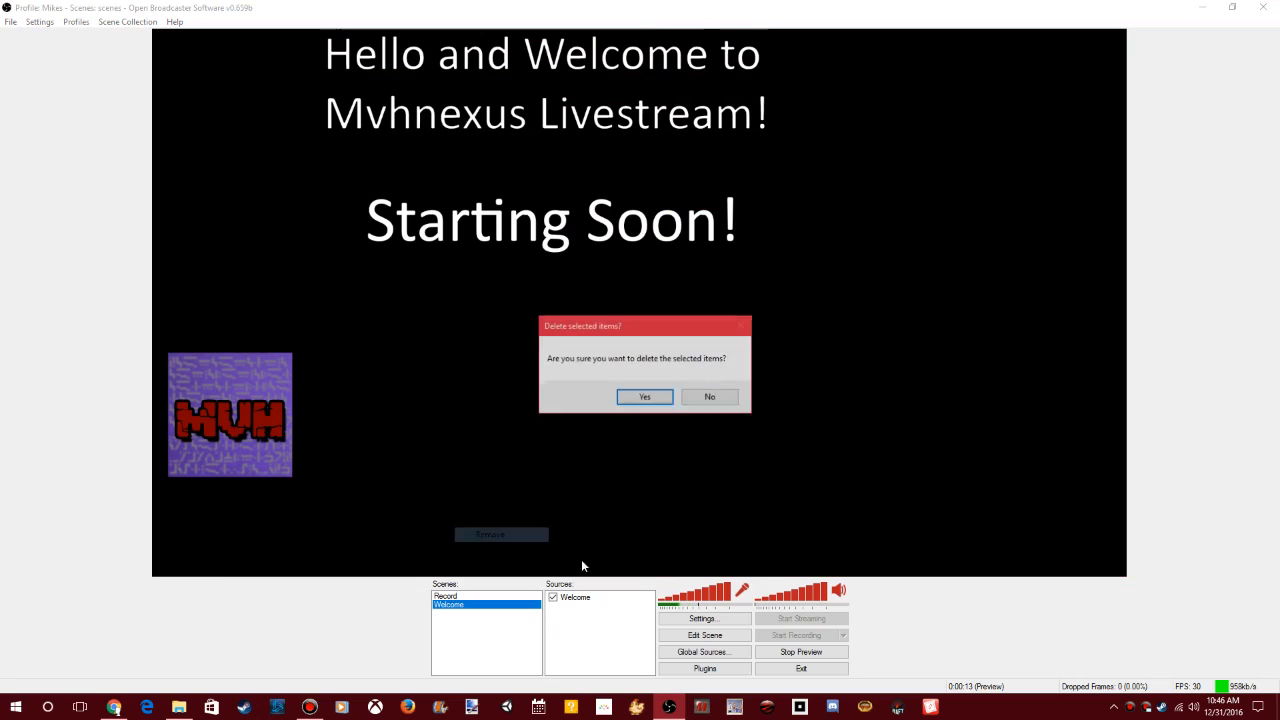
click(644, 396)
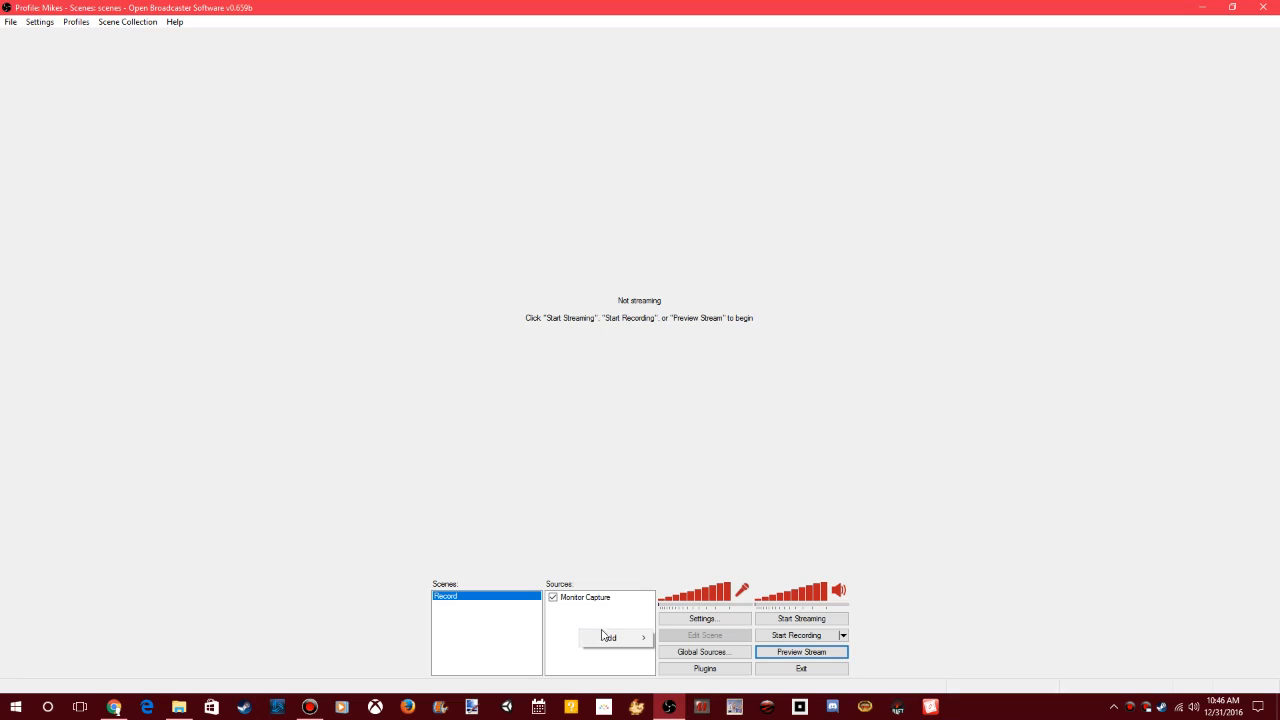
- Start adding a Monitor Capture source to Record, reaching its name prompt
click(612, 636)
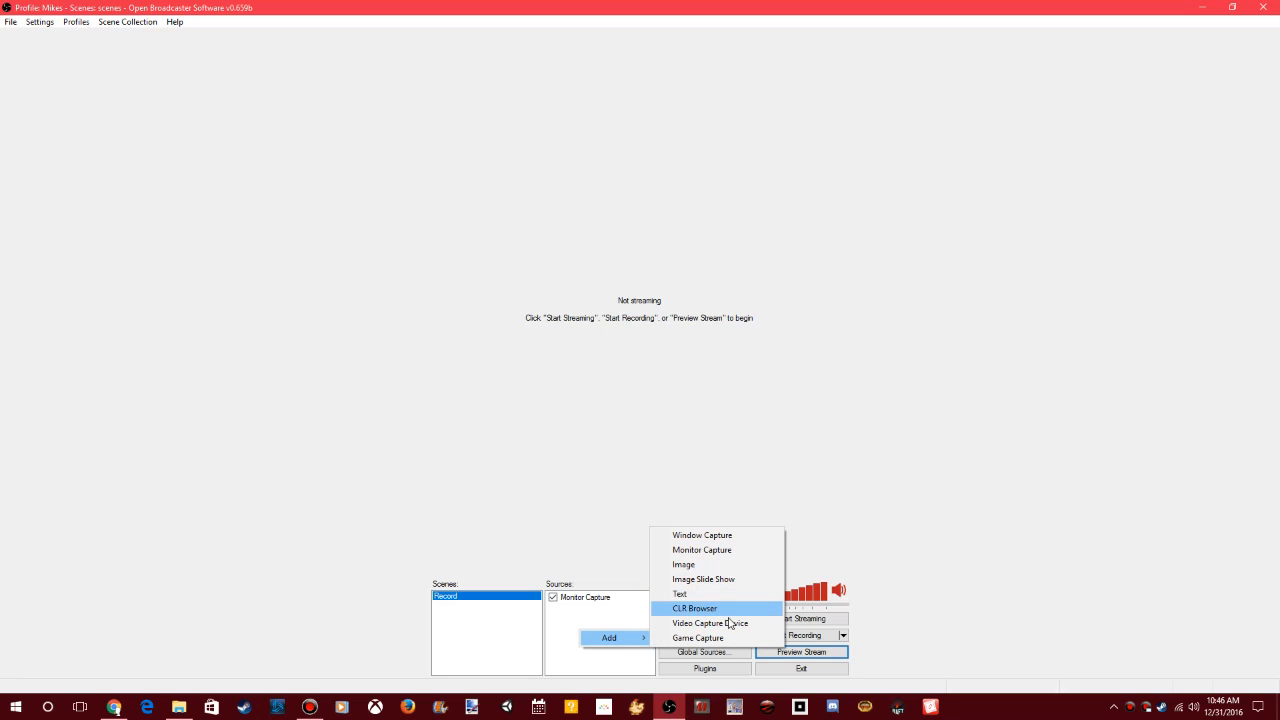
mouse_move(724, 636)
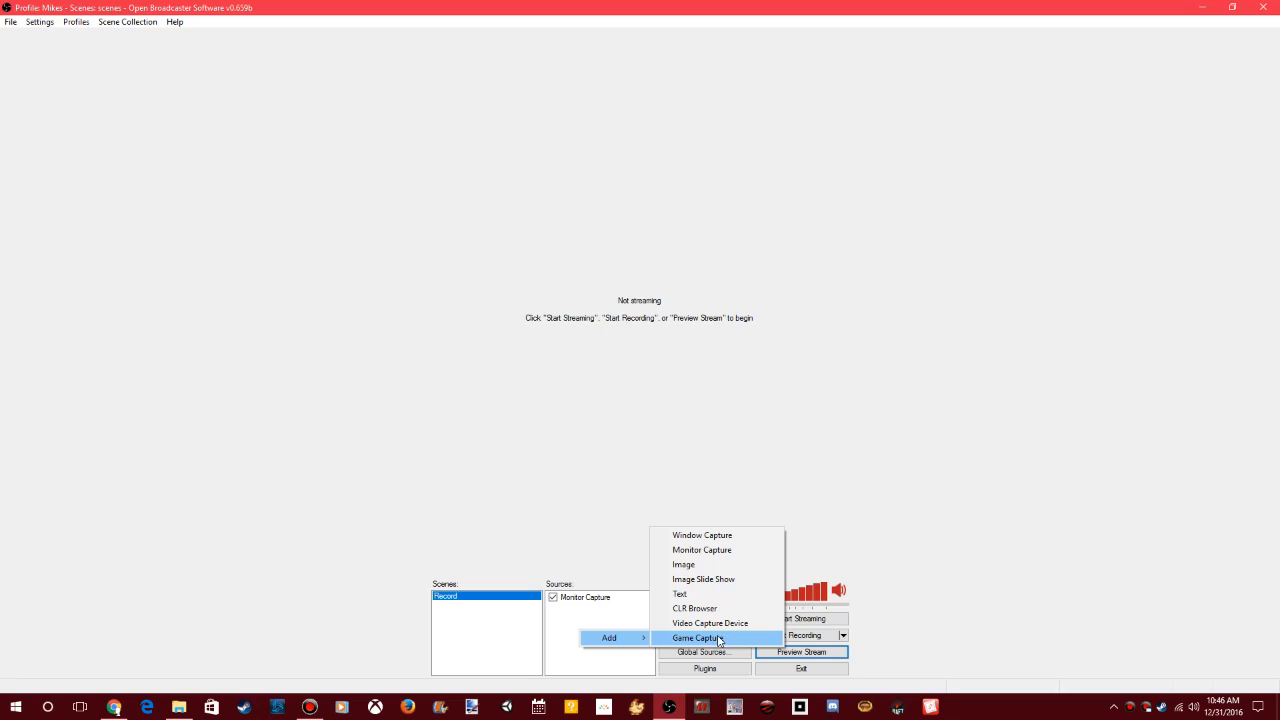
mouse_move(616, 464)
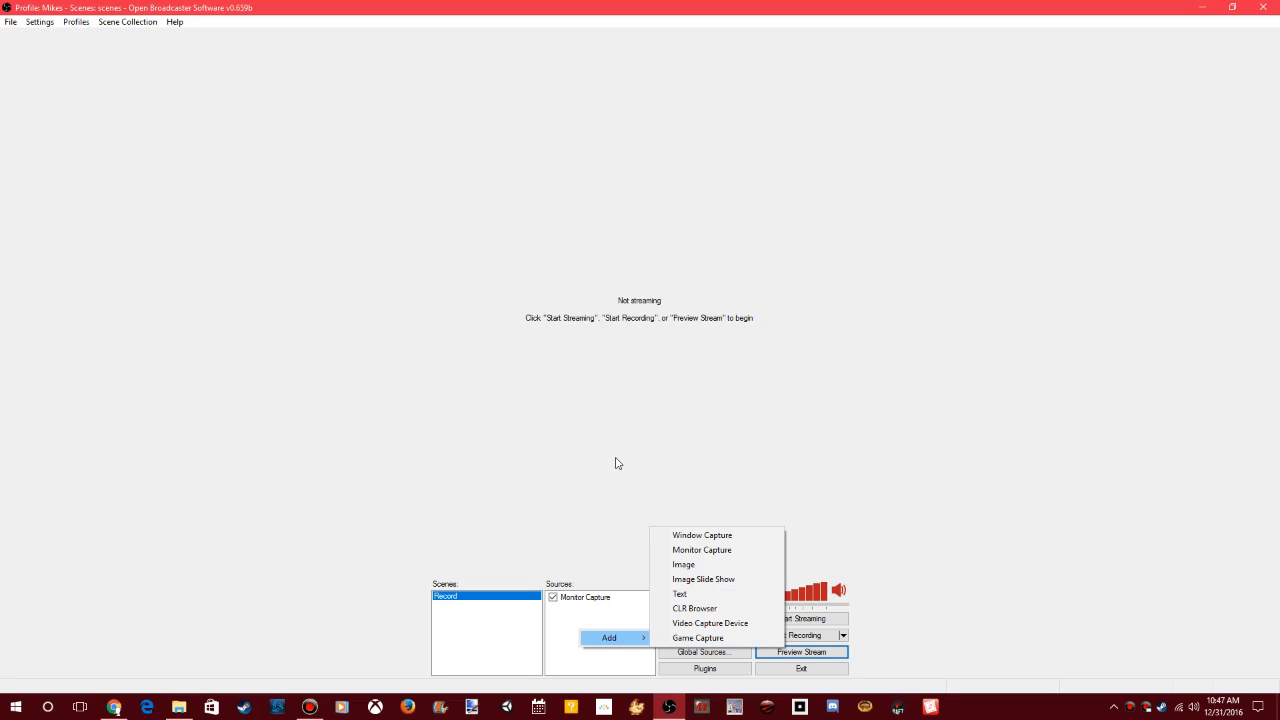
click(598, 632)
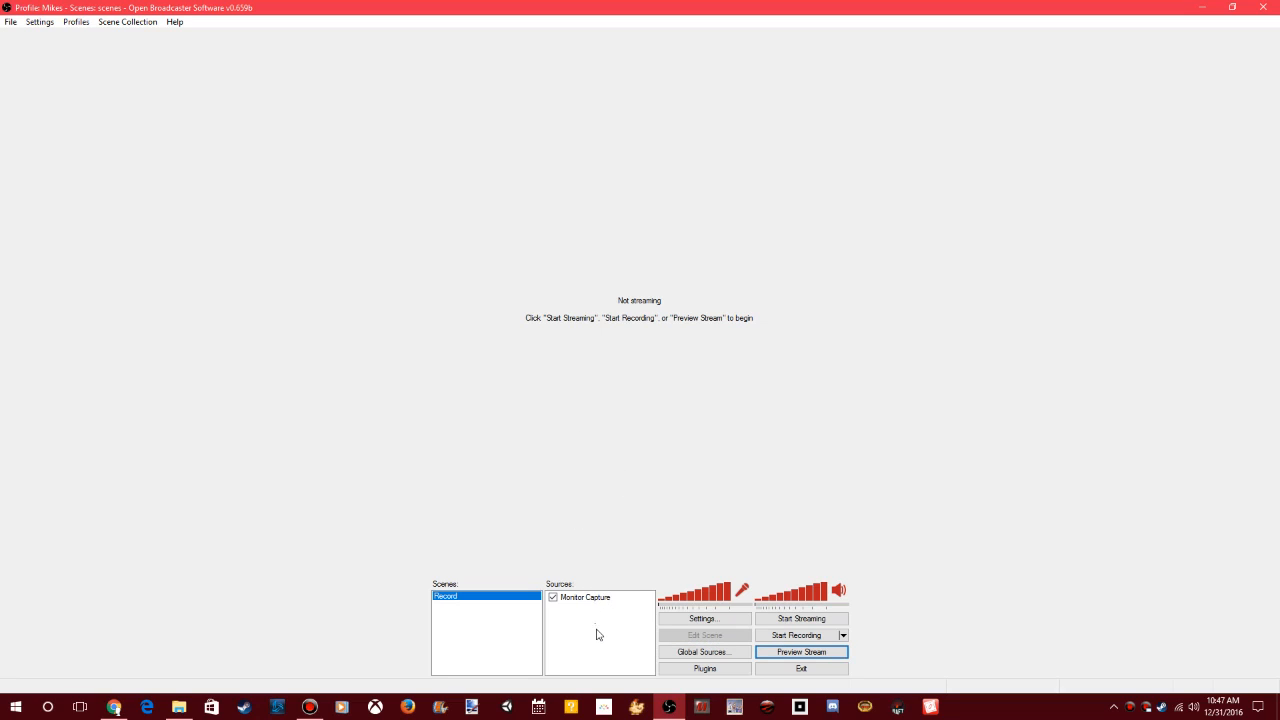
right_click(600, 636)
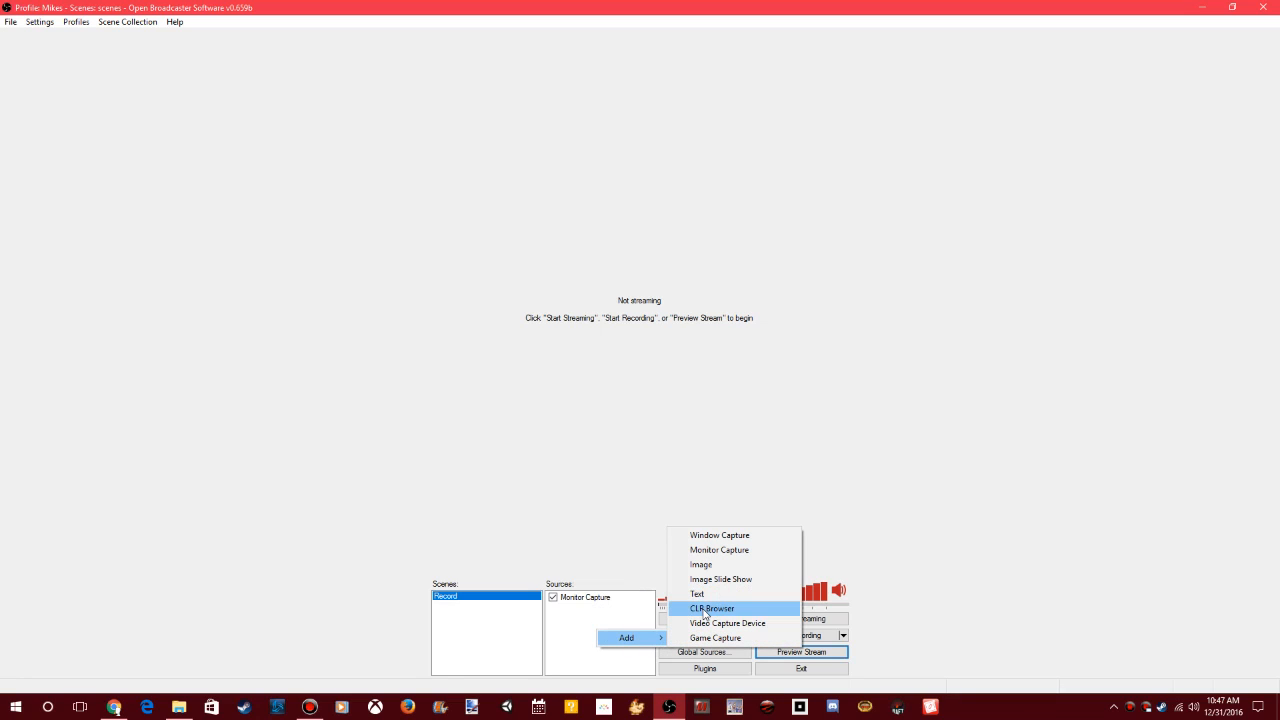
mouse_move(704, 564)
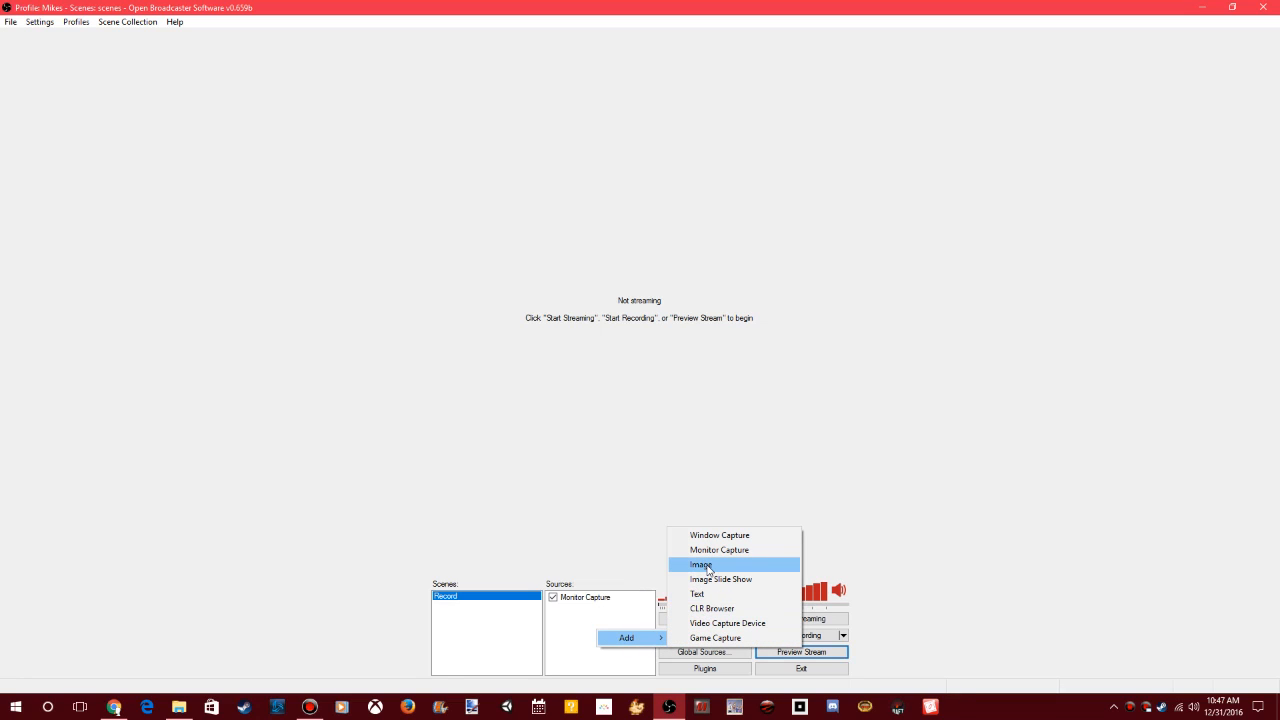
click(720, 548)
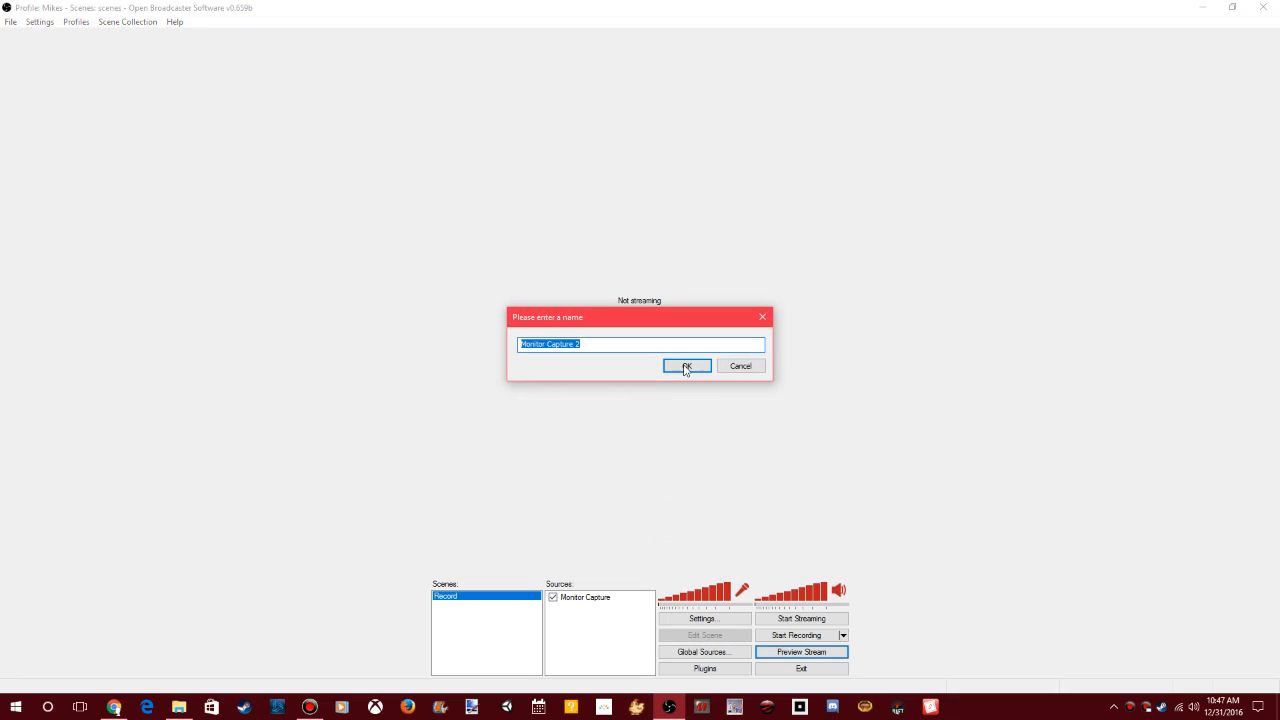
- Accept the default source name and the Monitor 1 capture settings
click(686, 366)
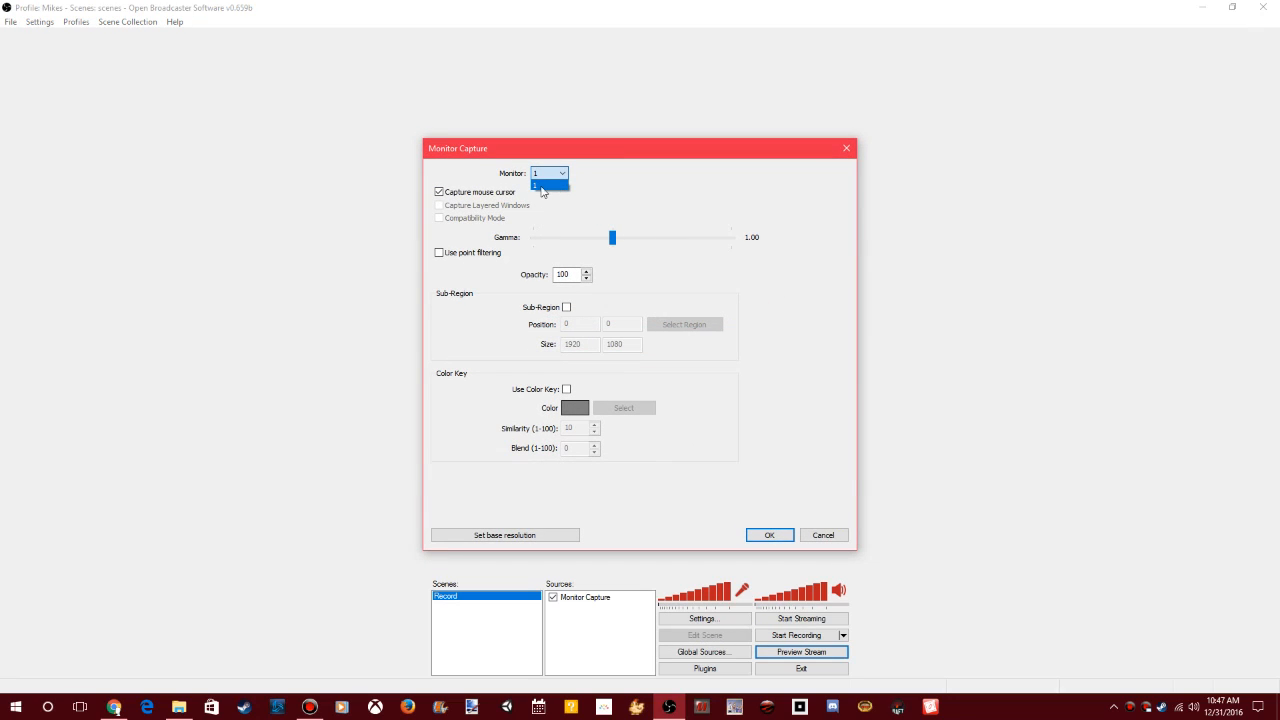
mouse_move(552, 212)
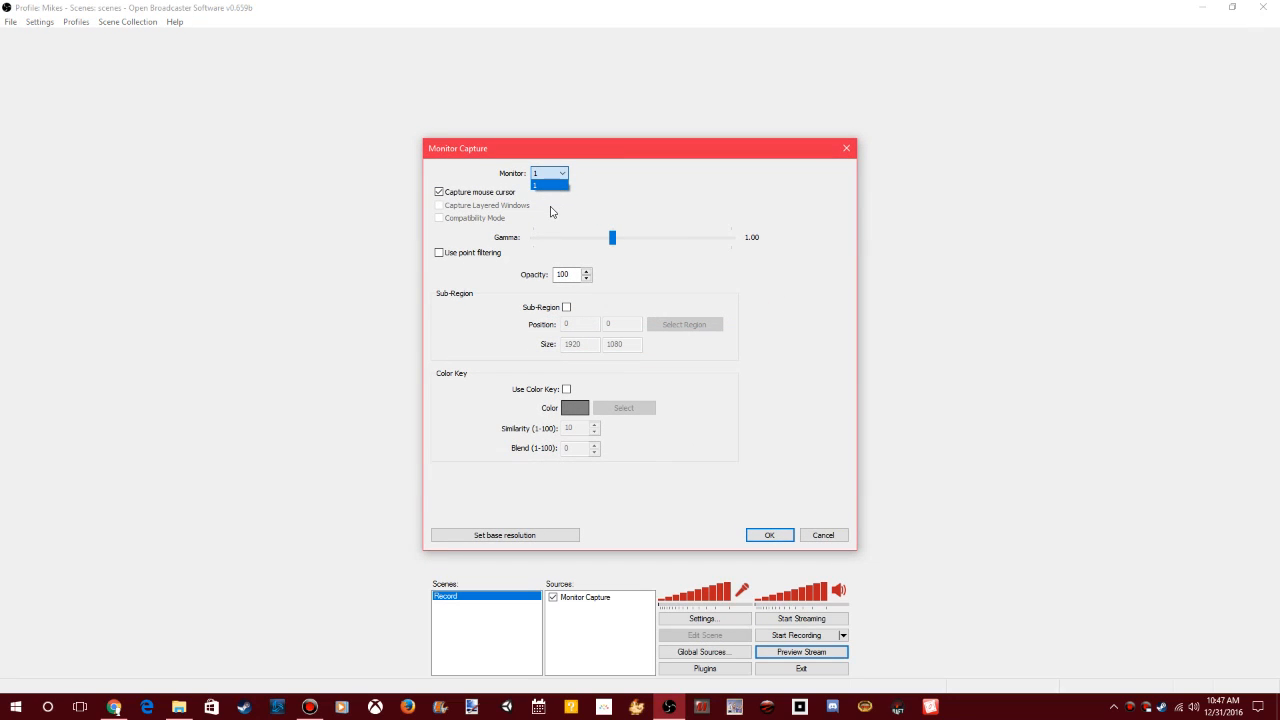
mouse_move(554, 204)
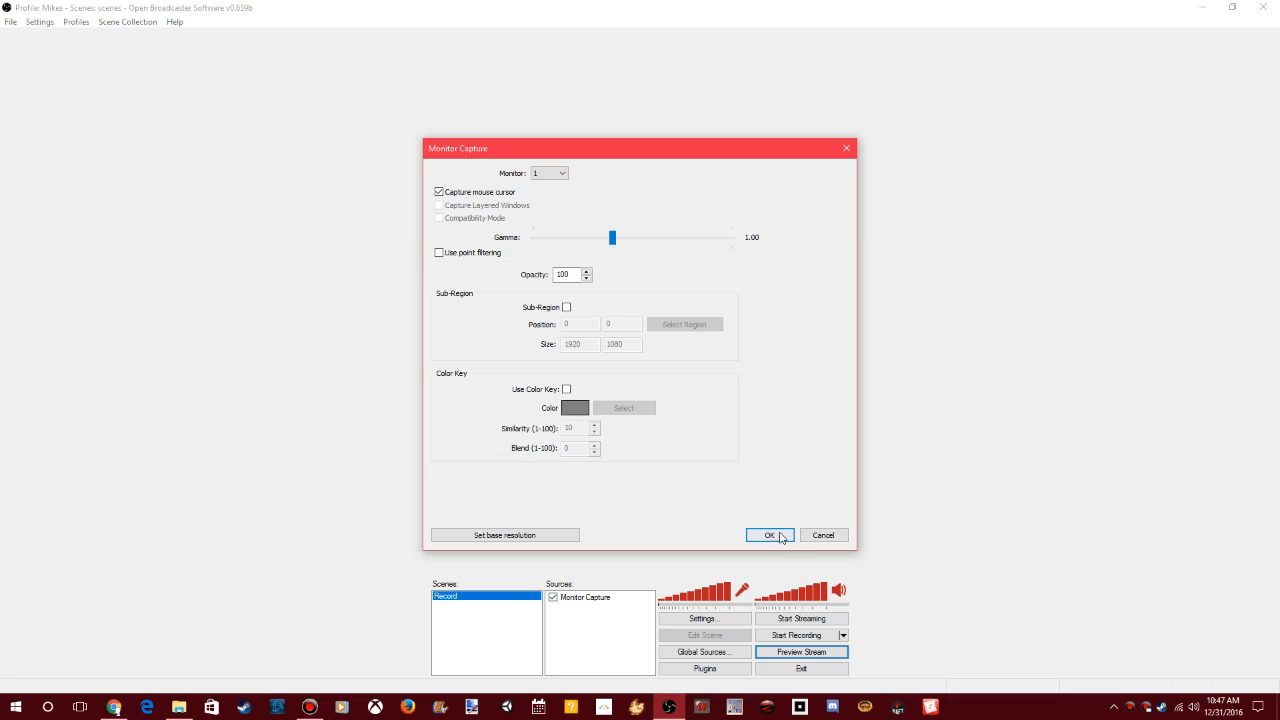
click(766, 536)
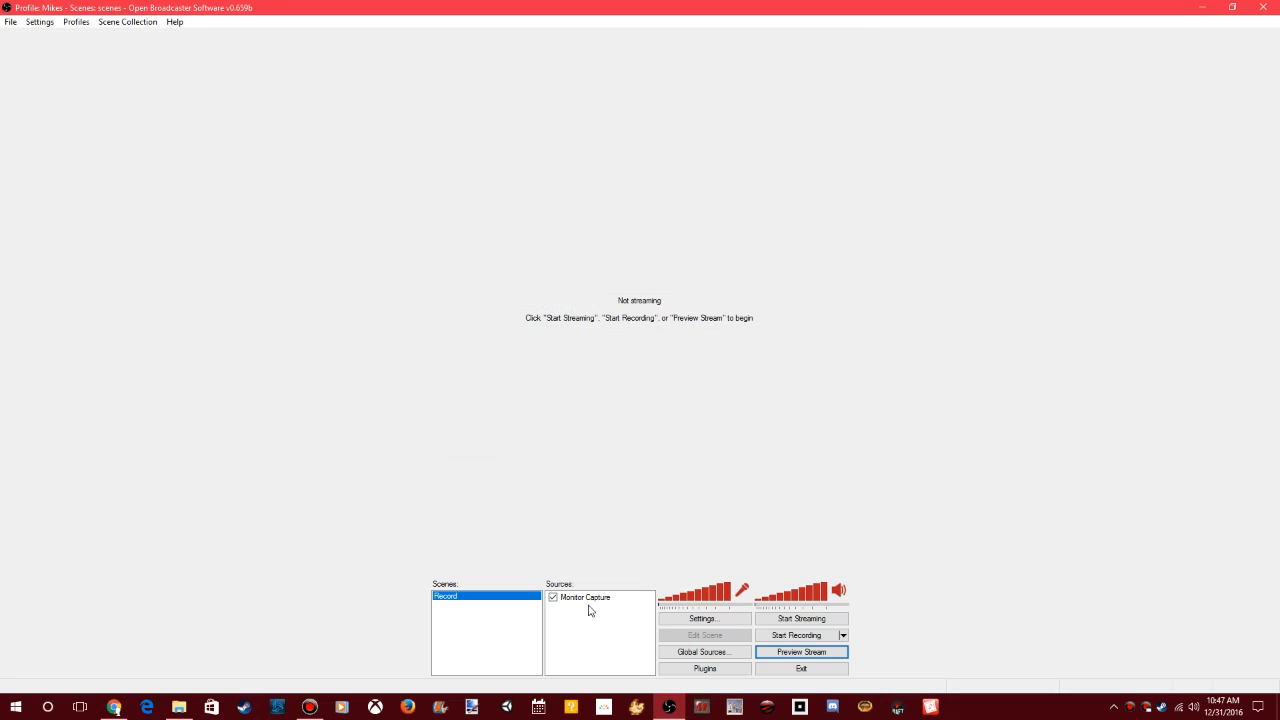
mouse_move(944, 468)
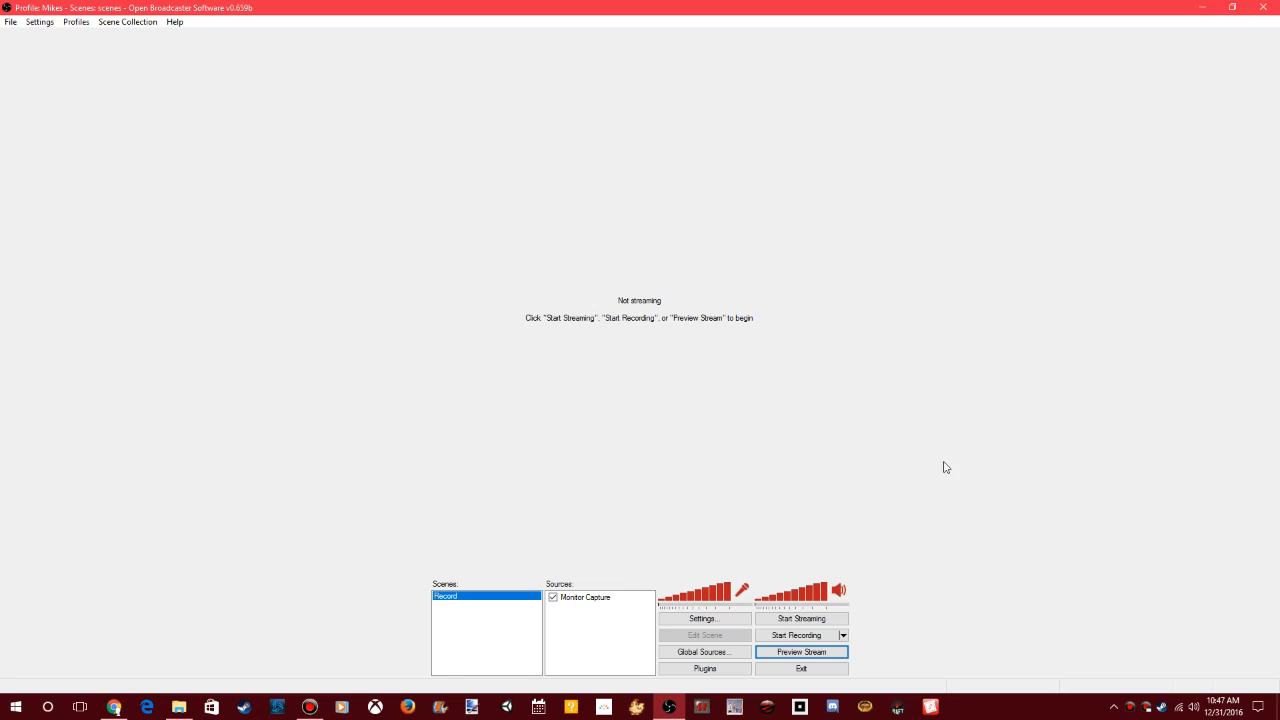
mouse_move(824, 342)
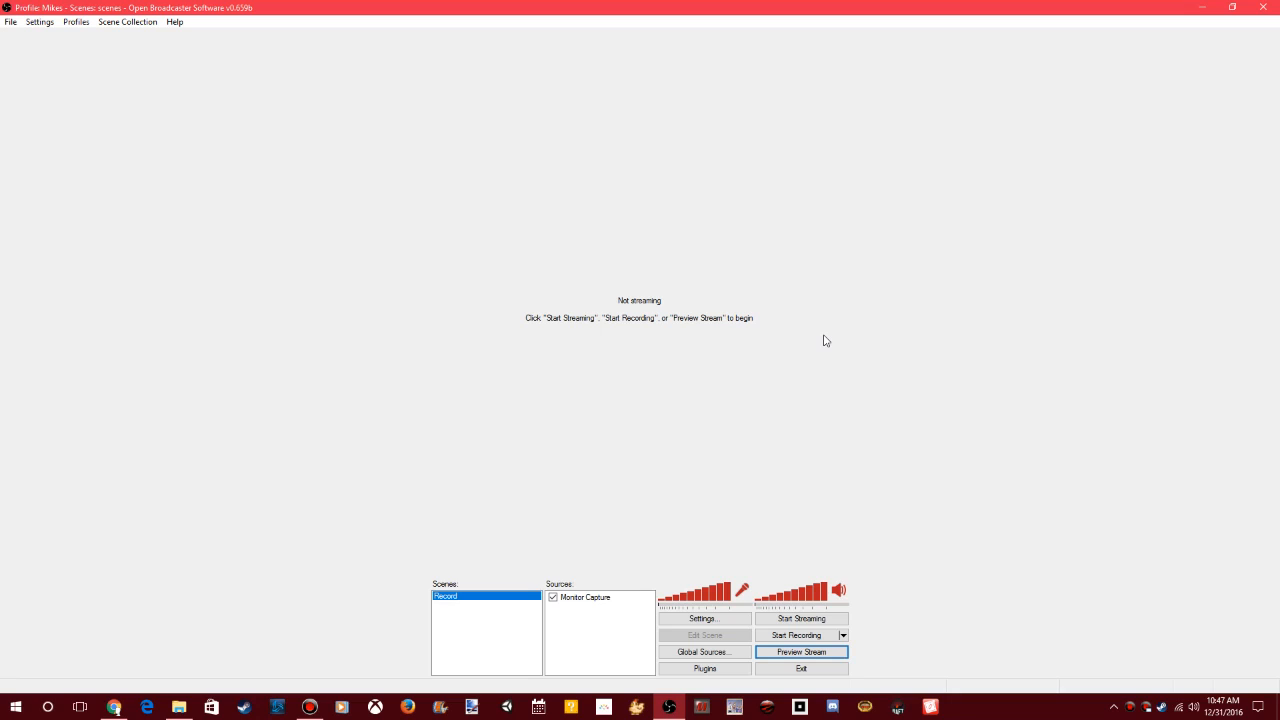
mouse_move(696, 348)
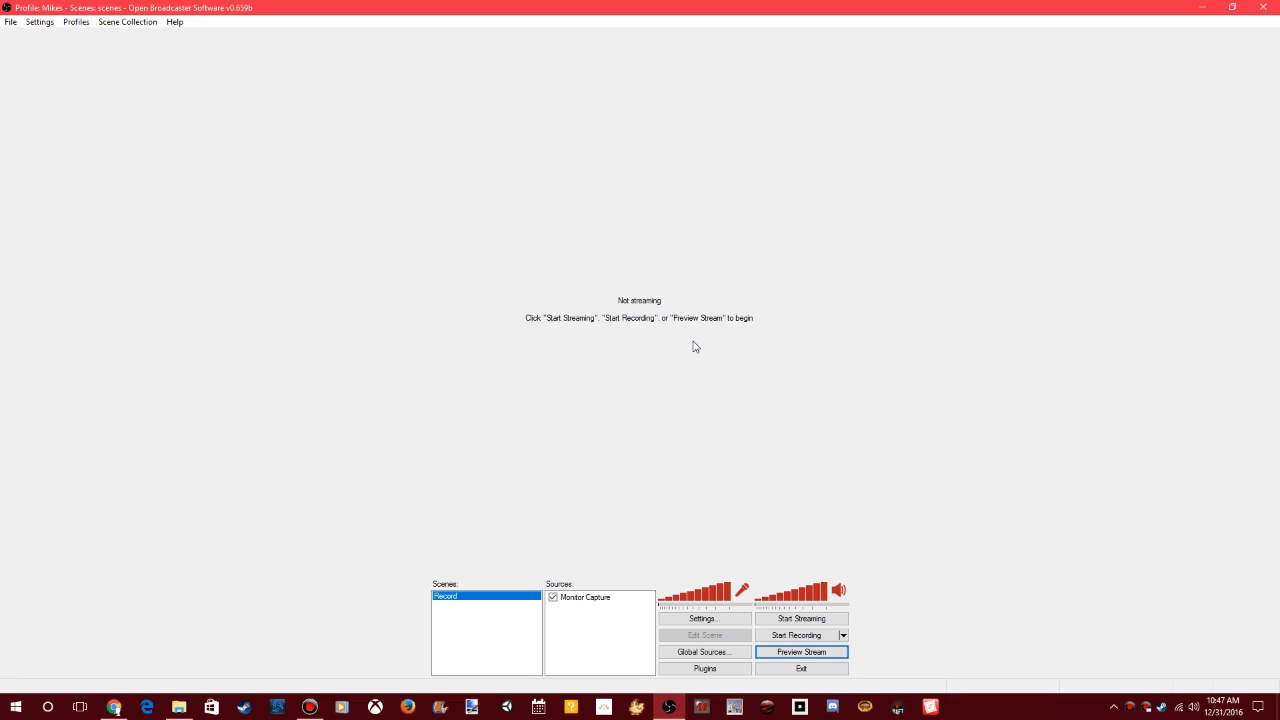
mouse_move(436, 370)
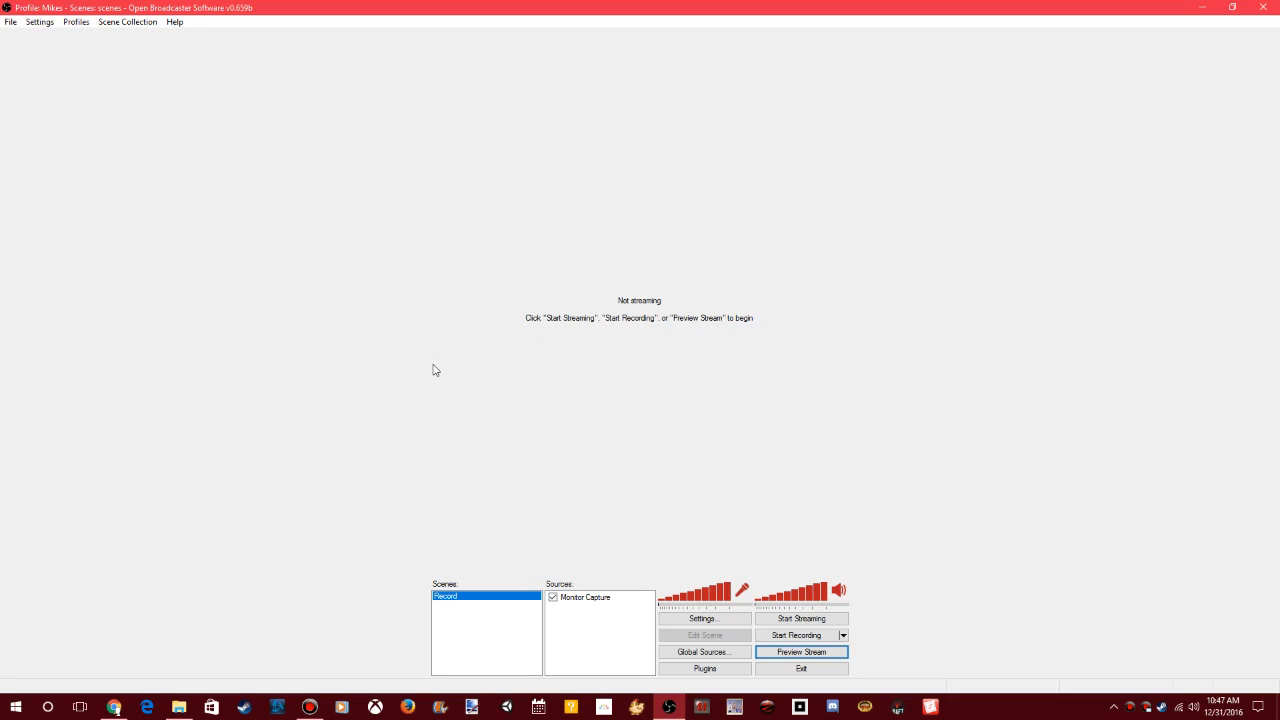
mouse_move(682, 160)
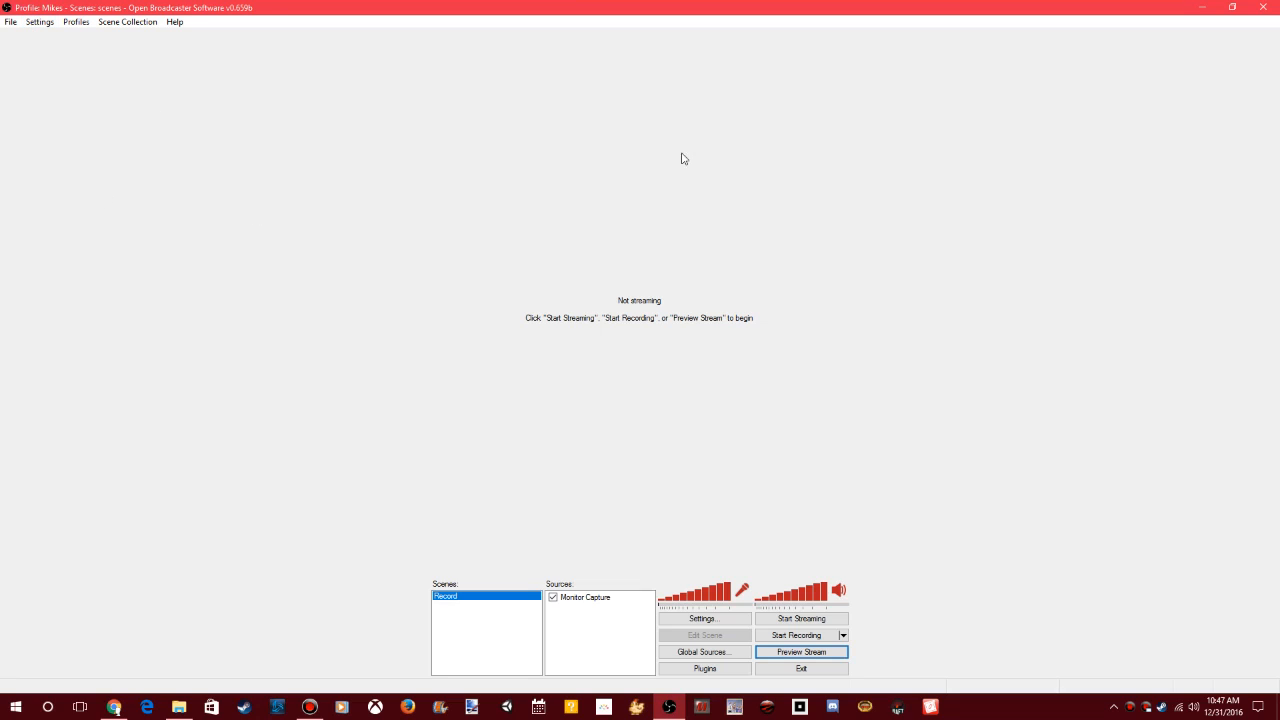
mouse_move(38, 44)
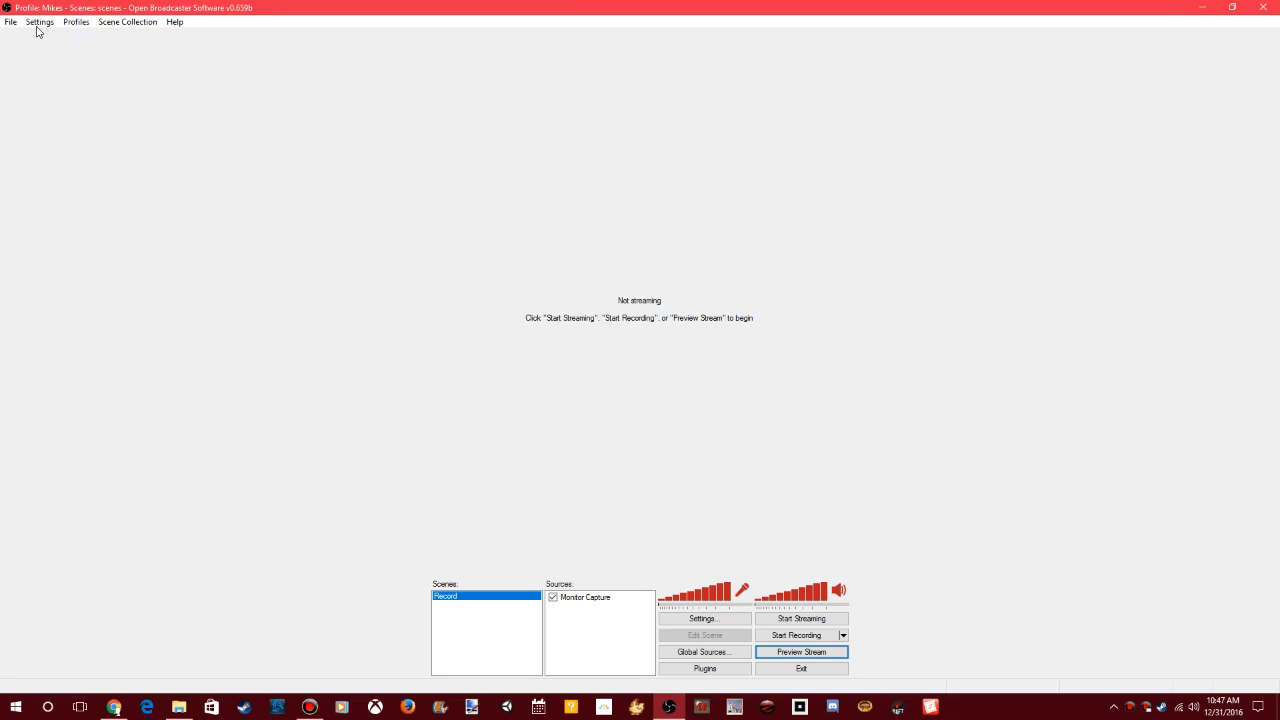
- Open the recordings folder from the File menu
click(12, 22)
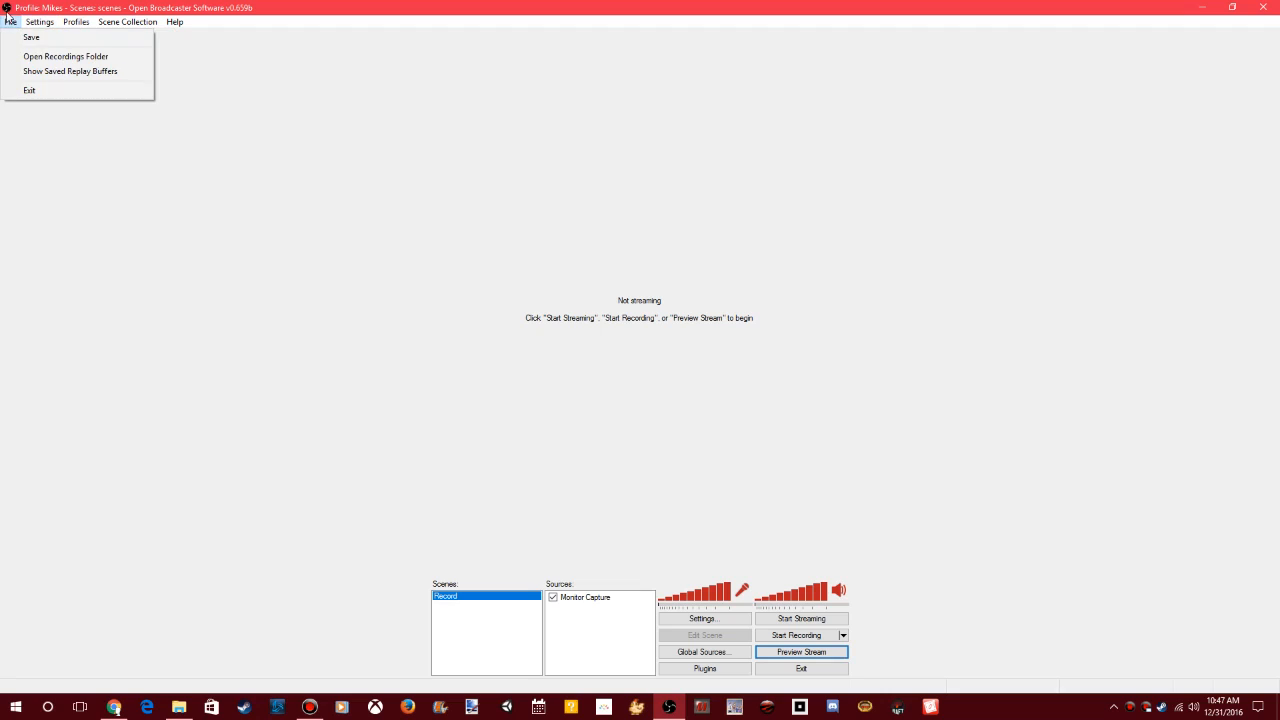
mouse_move(64, 56)
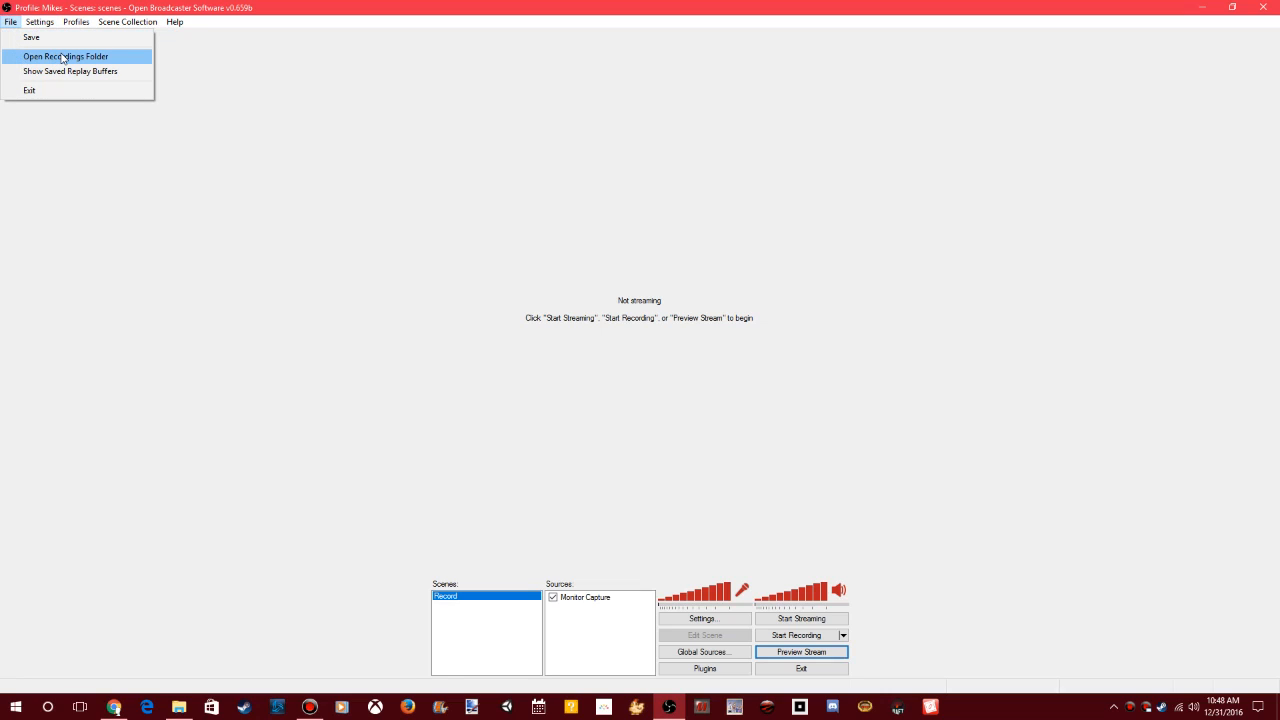
click(66, 56)
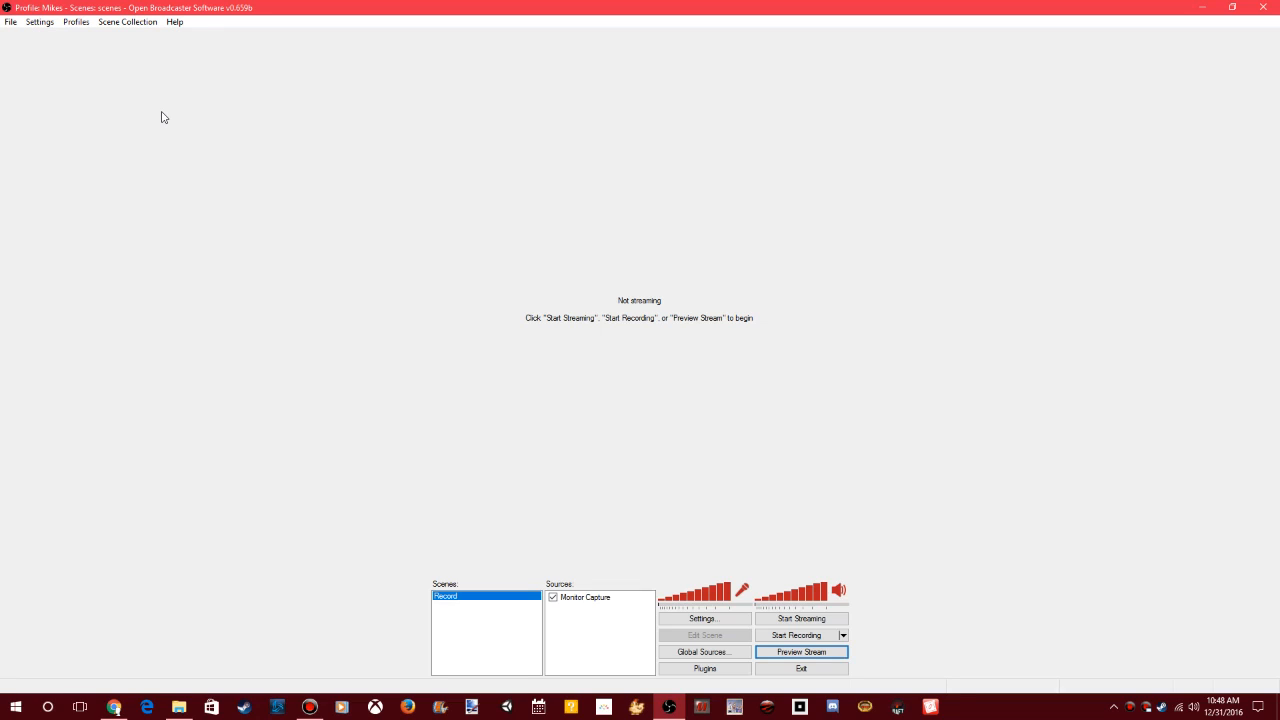
mouse_move(254, 174)
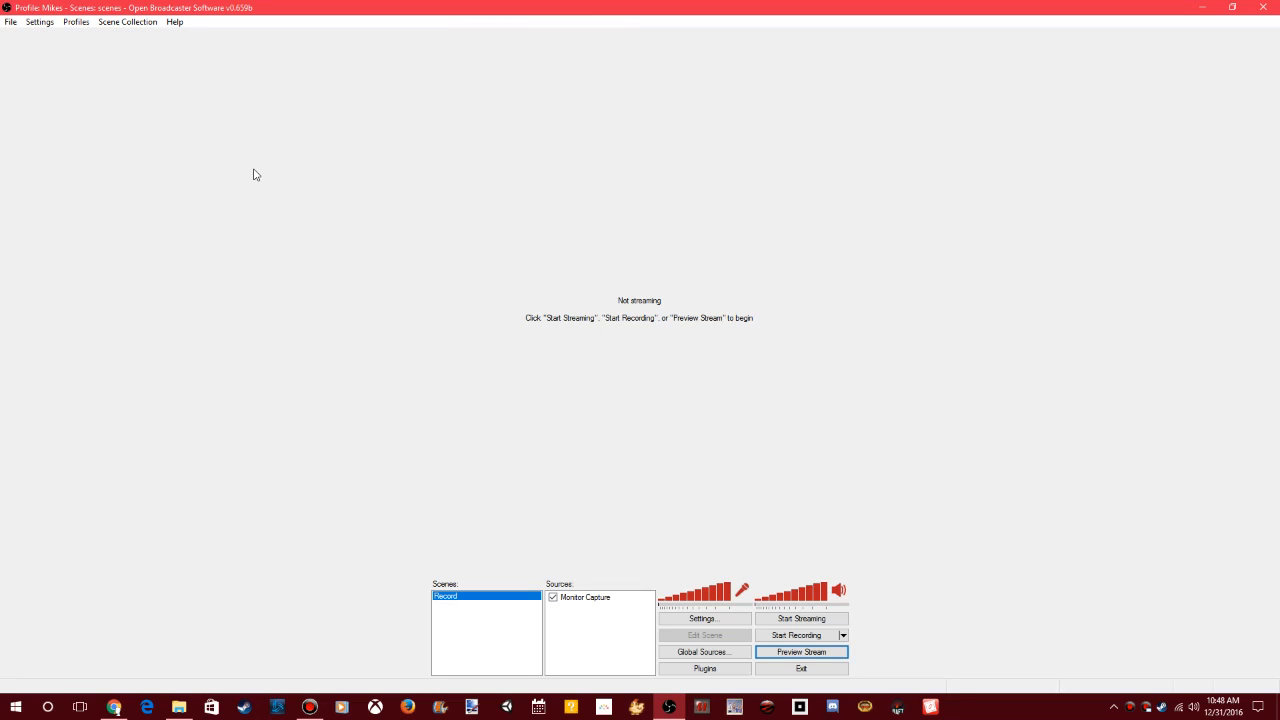
mouse_move(338, 266)
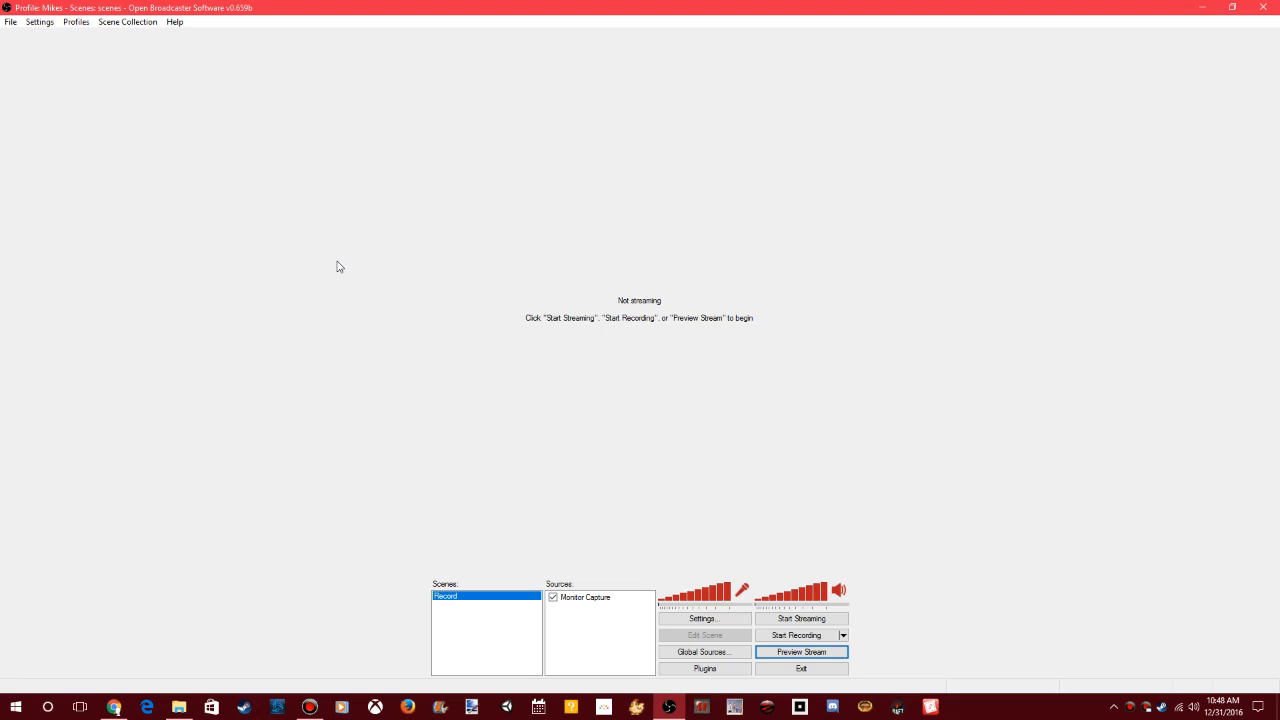